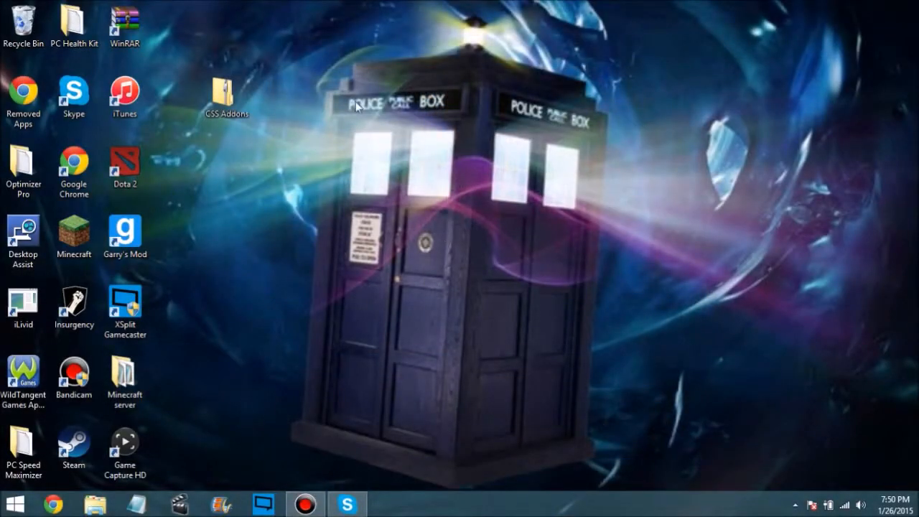
mouse_move(414, 199)
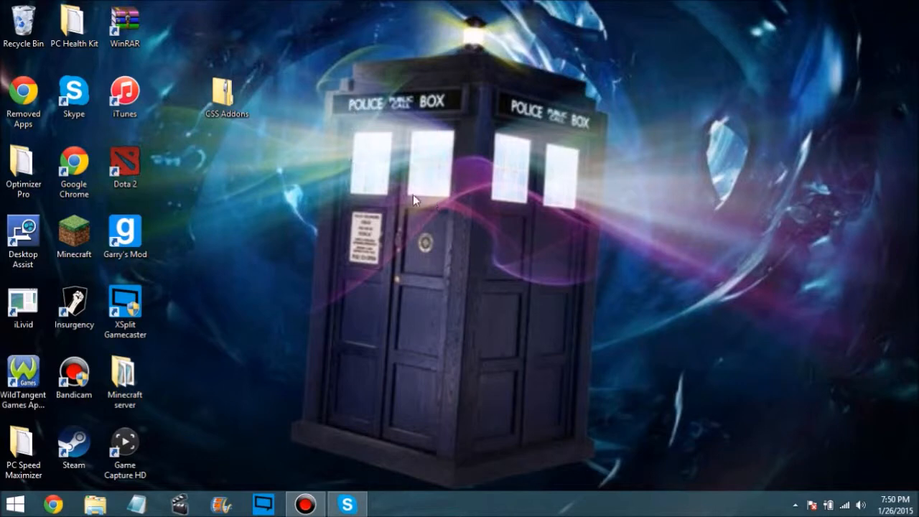
mouse_move(150, 256)
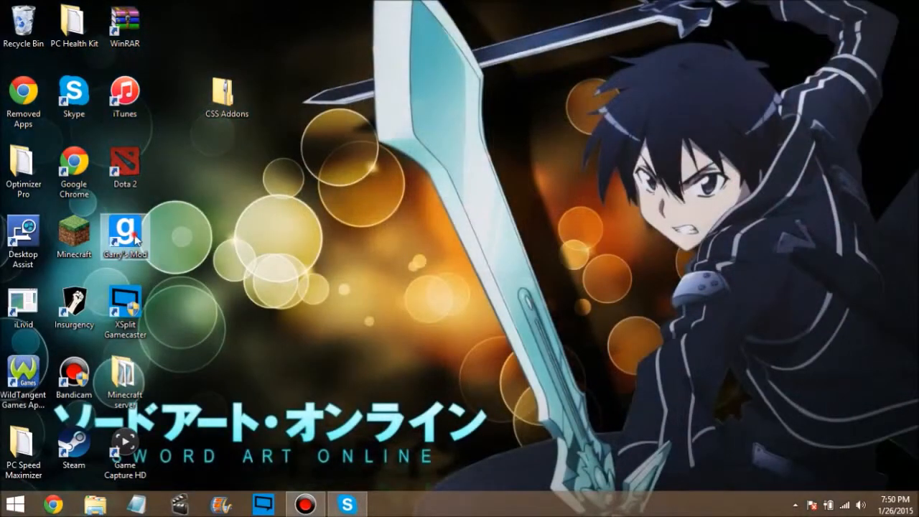
Move the Garry's Mod desktop shortcut aside and then back into its column.
drag(123, 233, 430, 160)
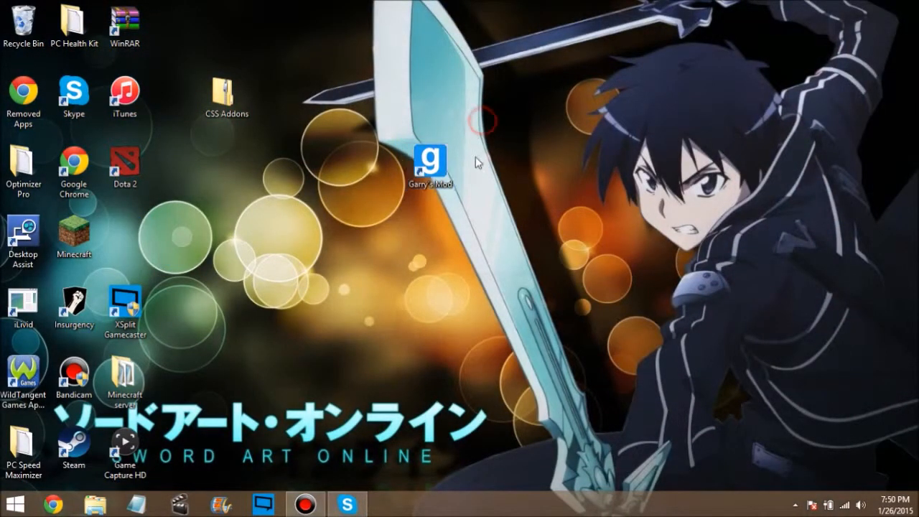
click(430, 164)
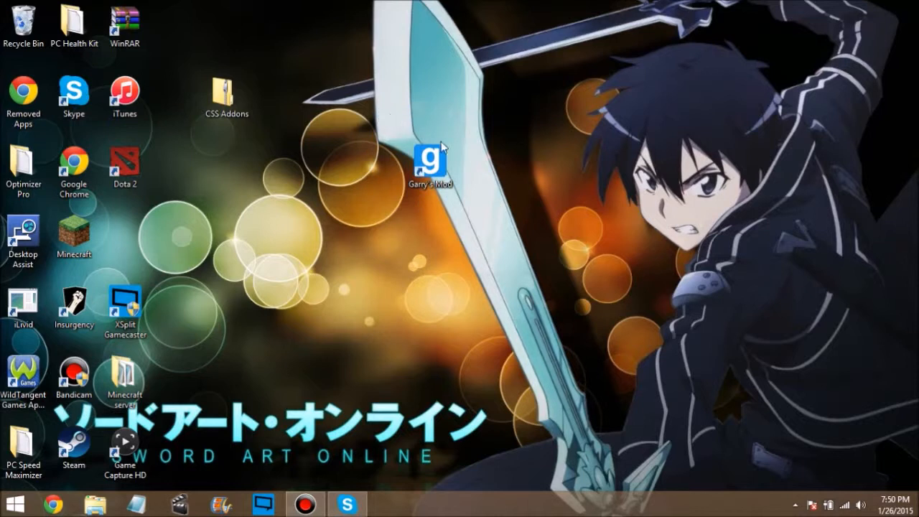
drag(431, 165, 127, 233)
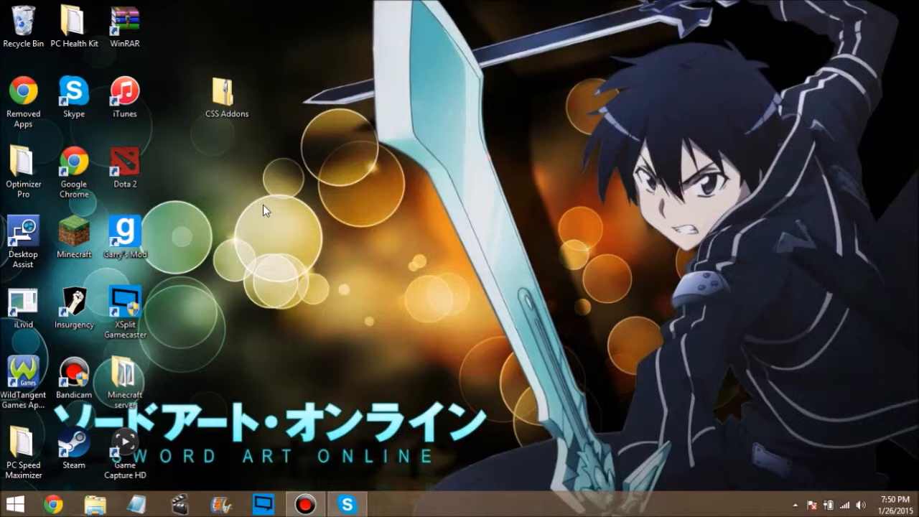
mouse_move(271, 163)
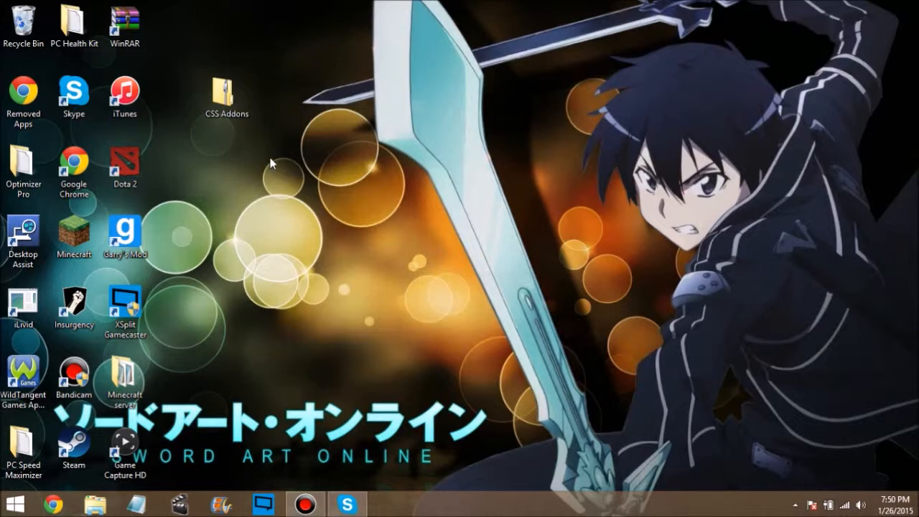
mouse_move(399, 247)
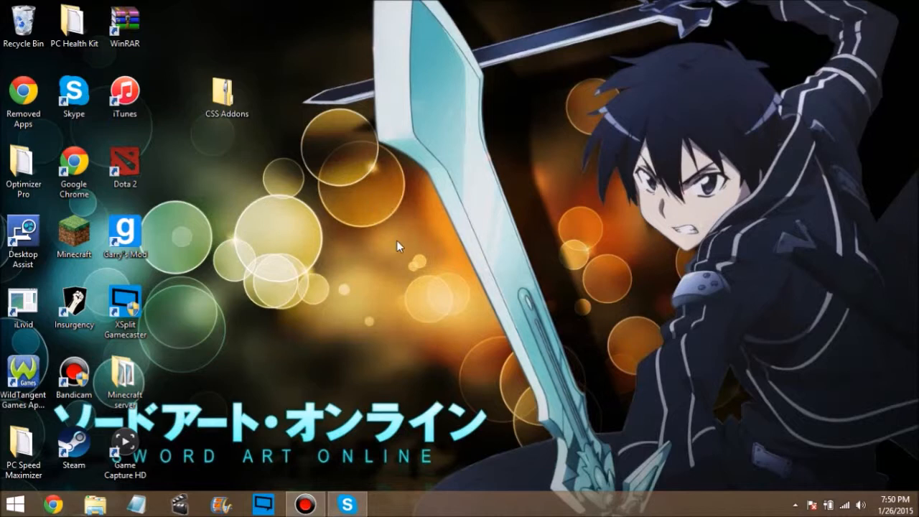
mouse_move(333, 99)
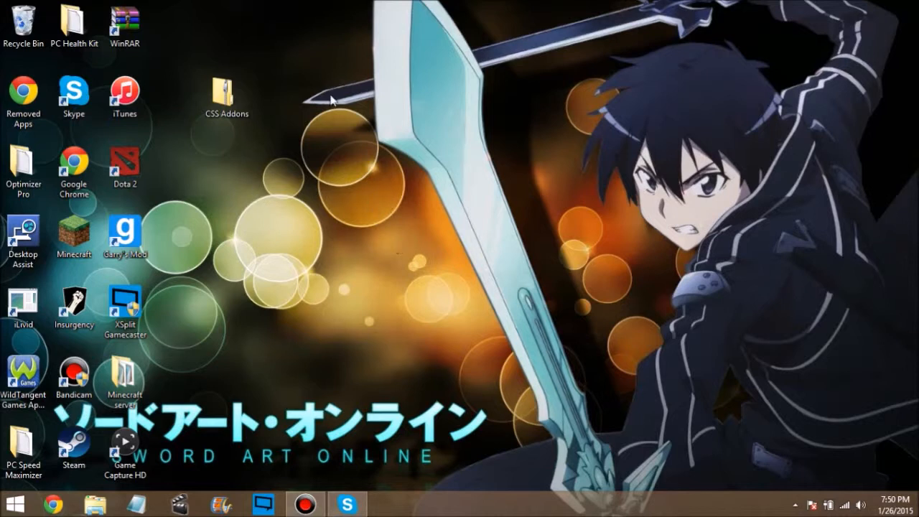
mouse_move(364, 138)
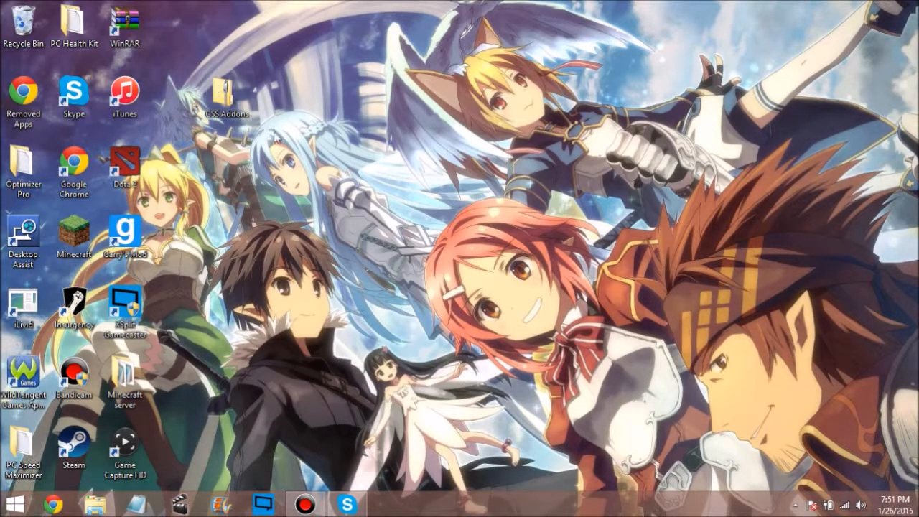
mouse_move(228, 94)
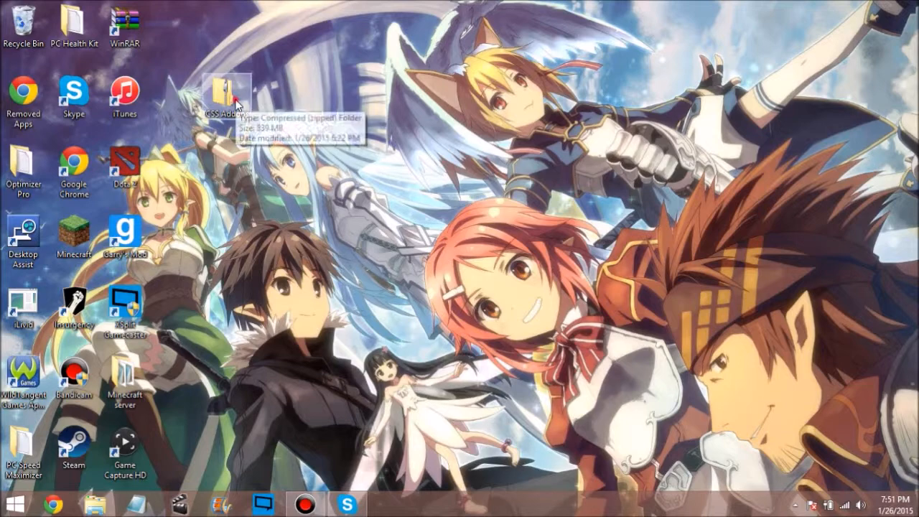
Show CSS Content Addon and CSS Maps Addon inside the CSS Addons archive.
double_click(227, 89)
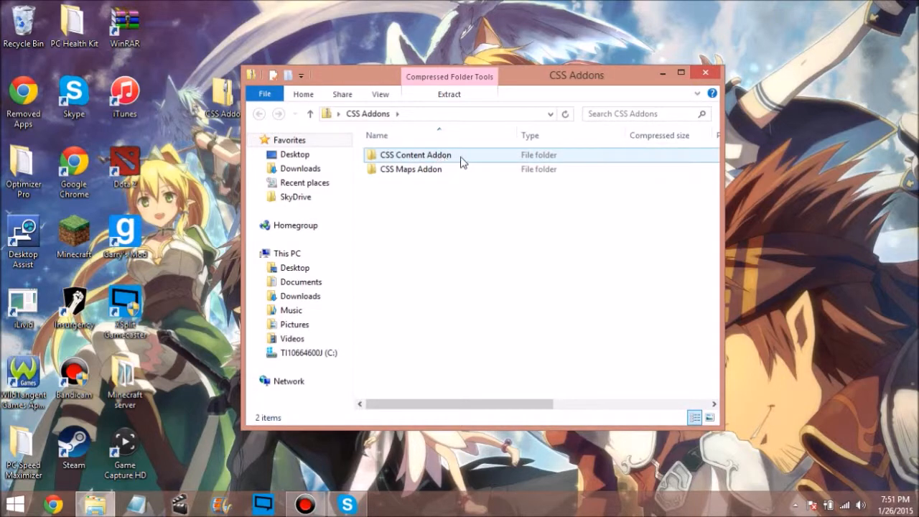
click(411, 169)
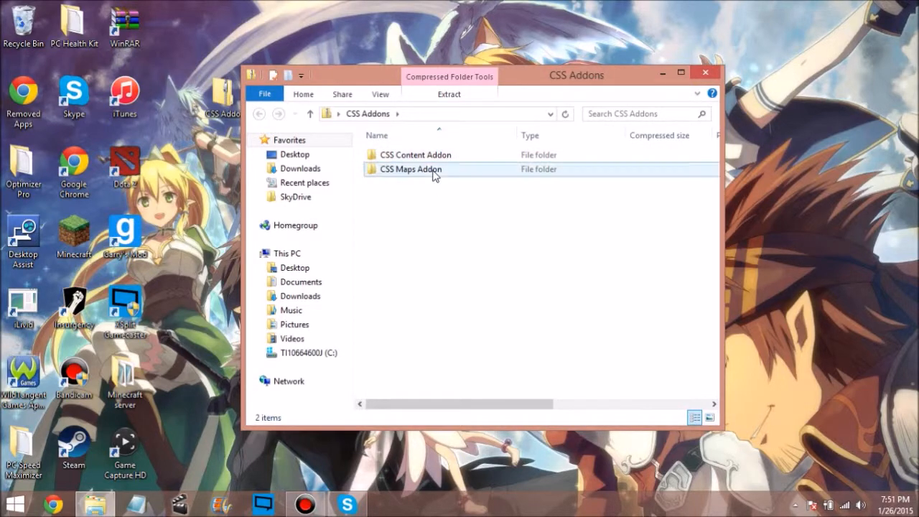
click(295, 155)
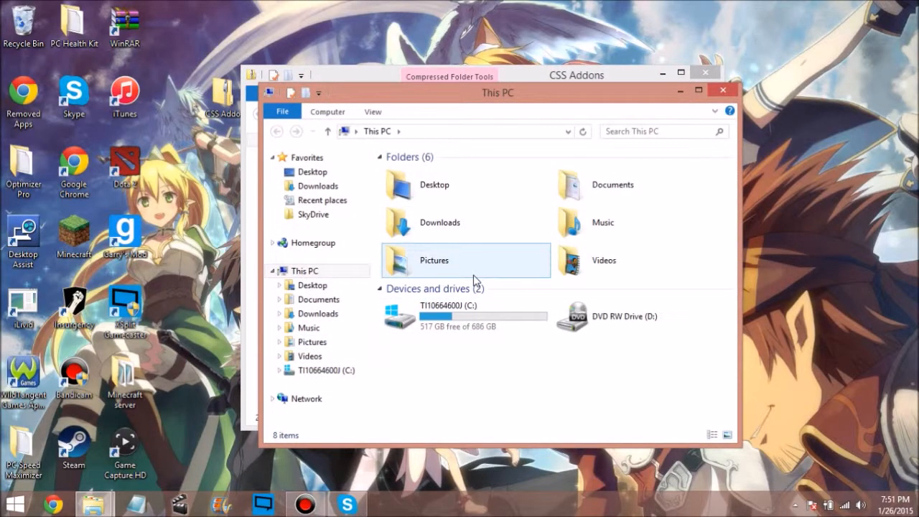
Browse the second window from This PC into drive C's Program Files (x86).
click(305, 270)
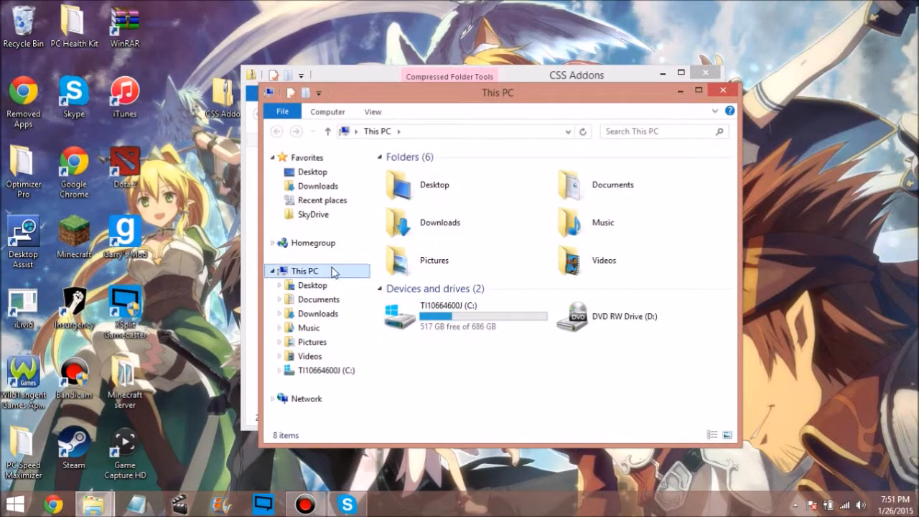
click(467, 315)
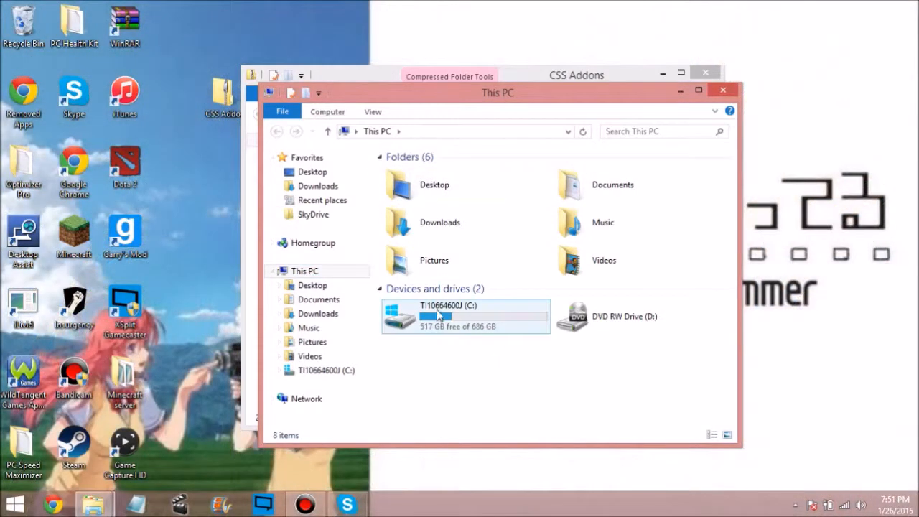
double_click(465, 316)
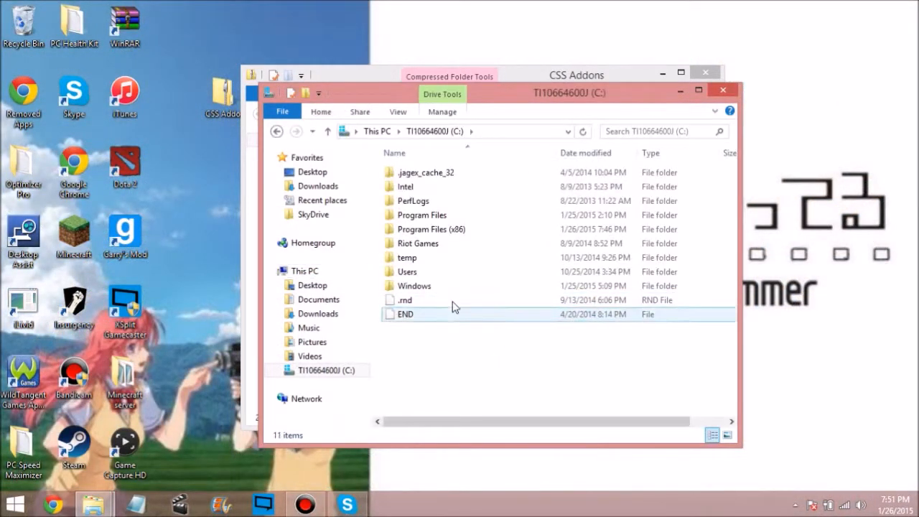
click(422, 215)
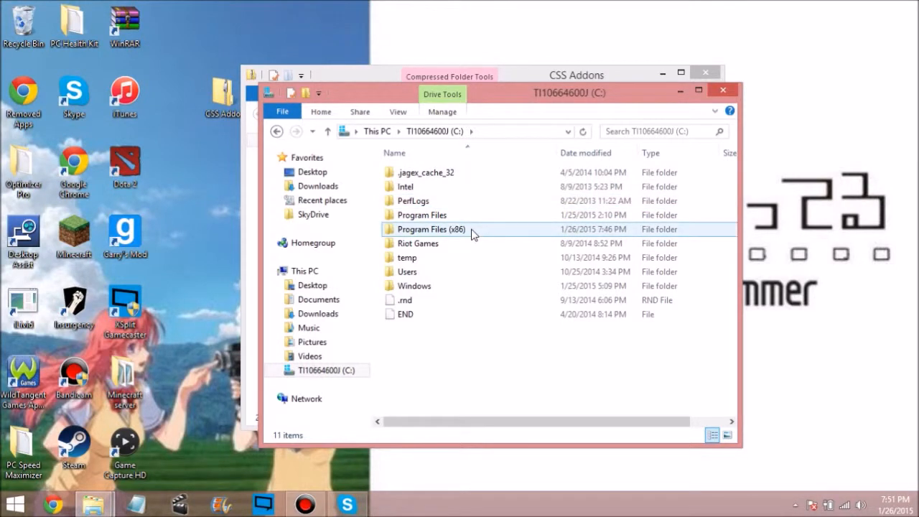
mouse_move(473, 219)
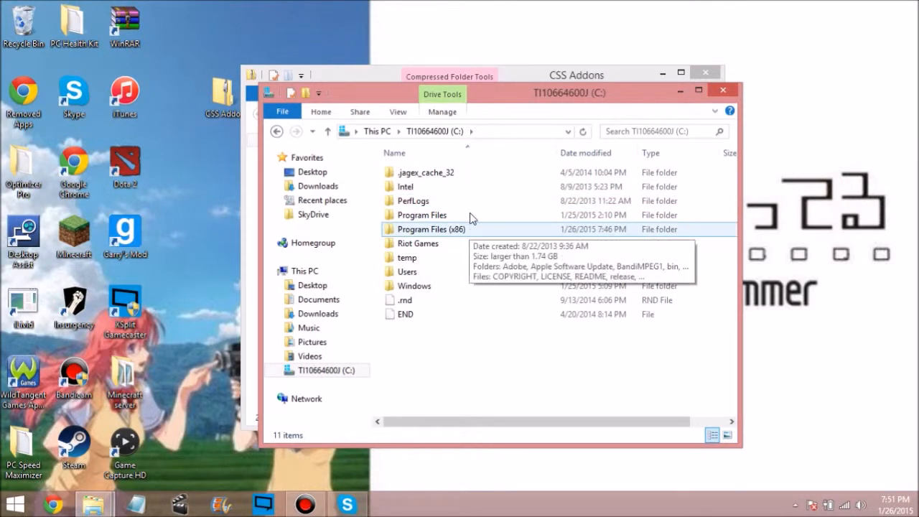
mouse_move(478, 239)
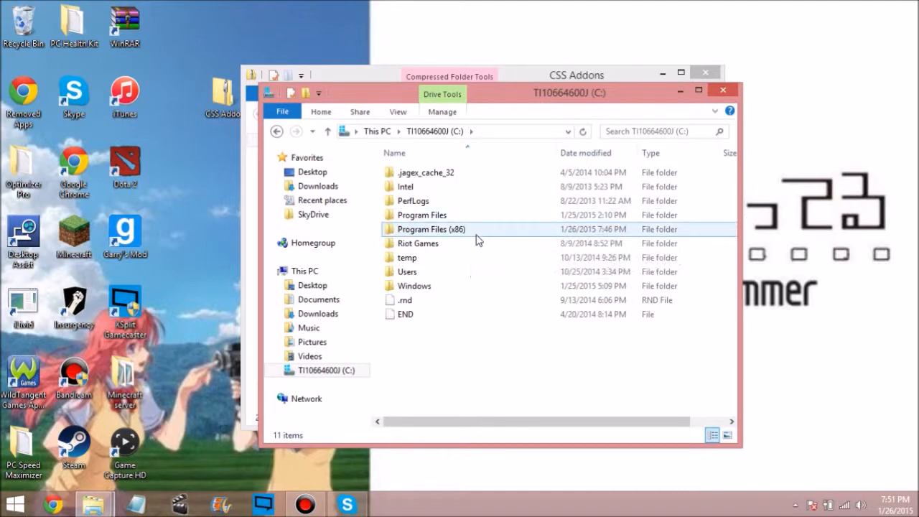
double_click(431, 230)
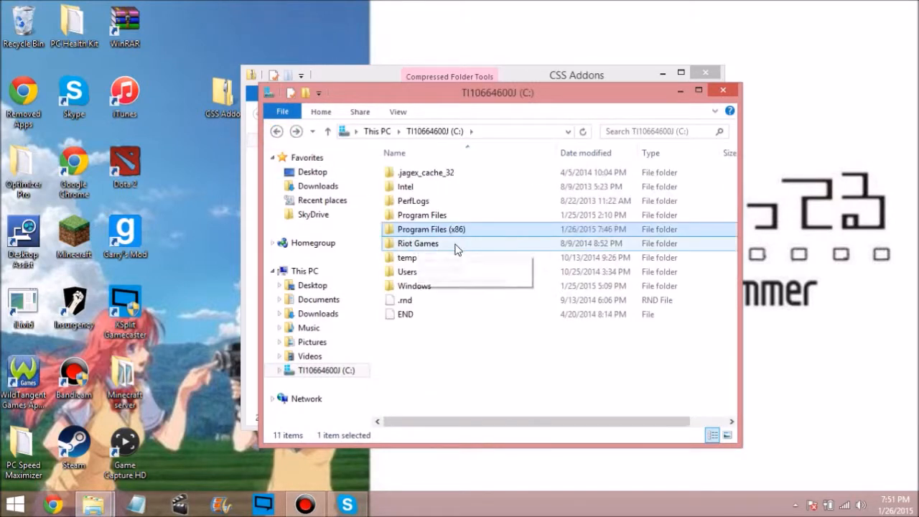
Detour into Program Files, return to C: and reopen Program Files (x86) at the Steam folder.
click(422, 215)
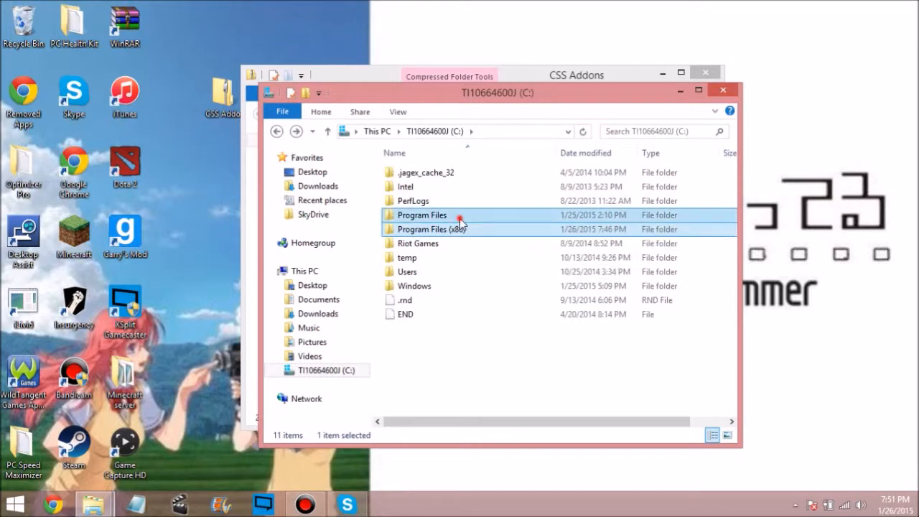
double_click(420, 215)
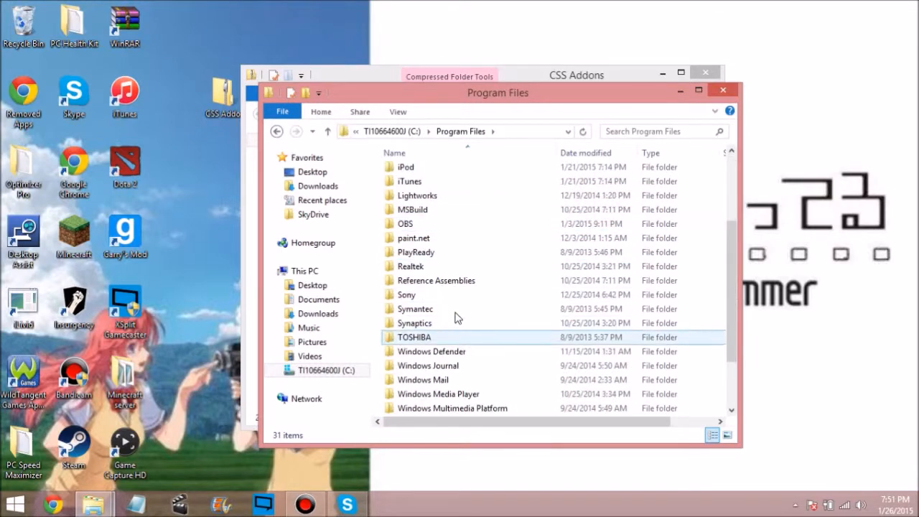
click(327, 130)
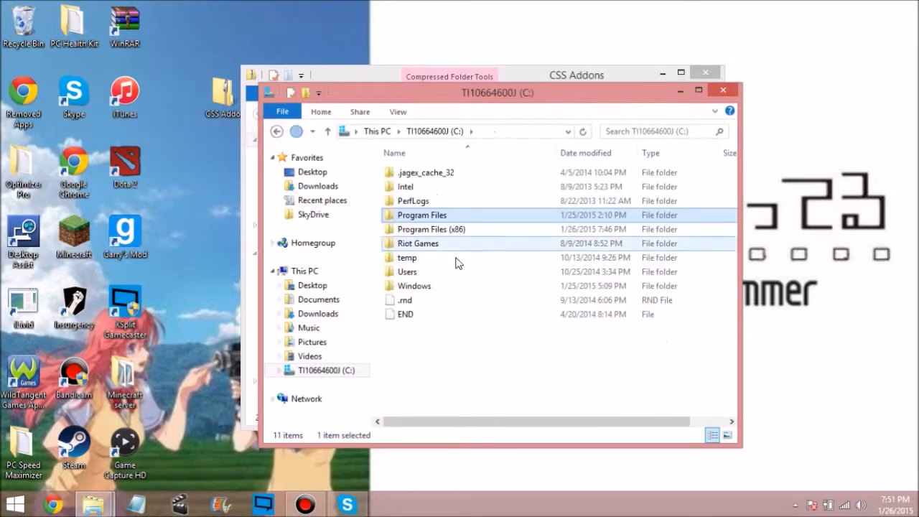
double_click(430, 230)
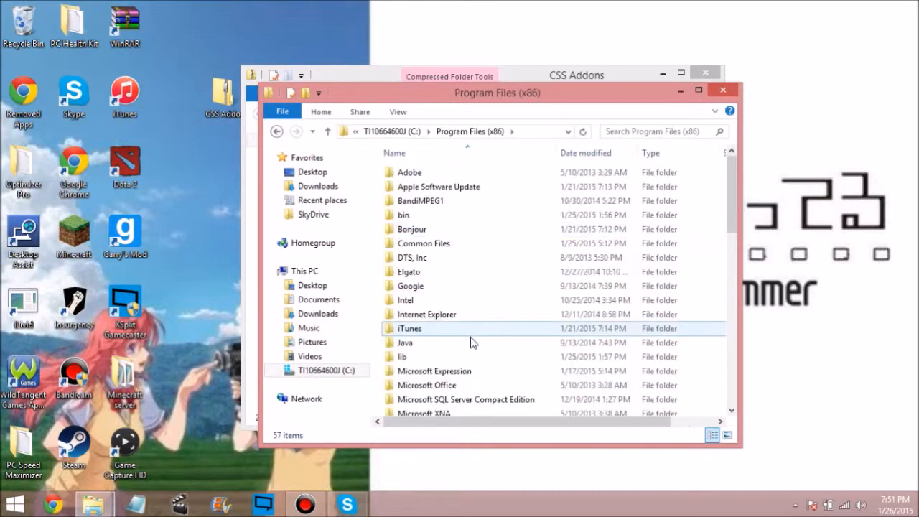
scroll(down, 3)
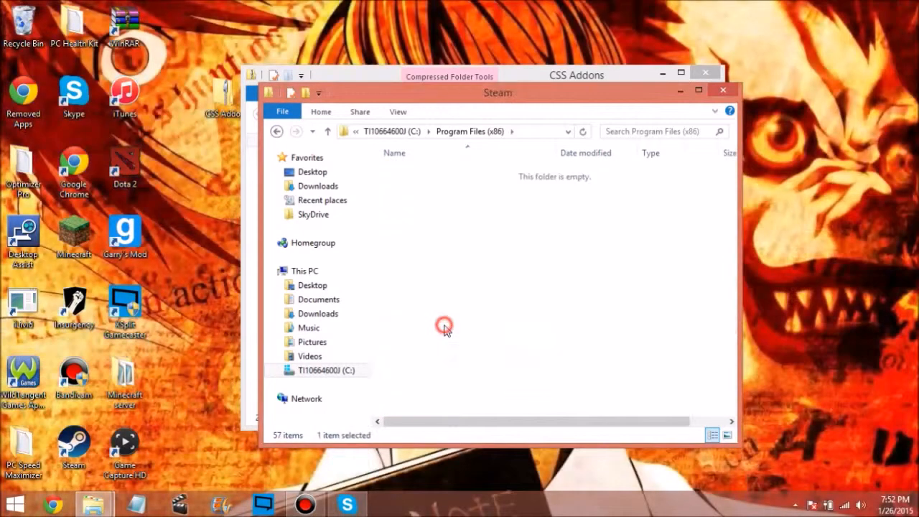
Descend through the Steam folder into SteamApps.
double_click(443, 327)
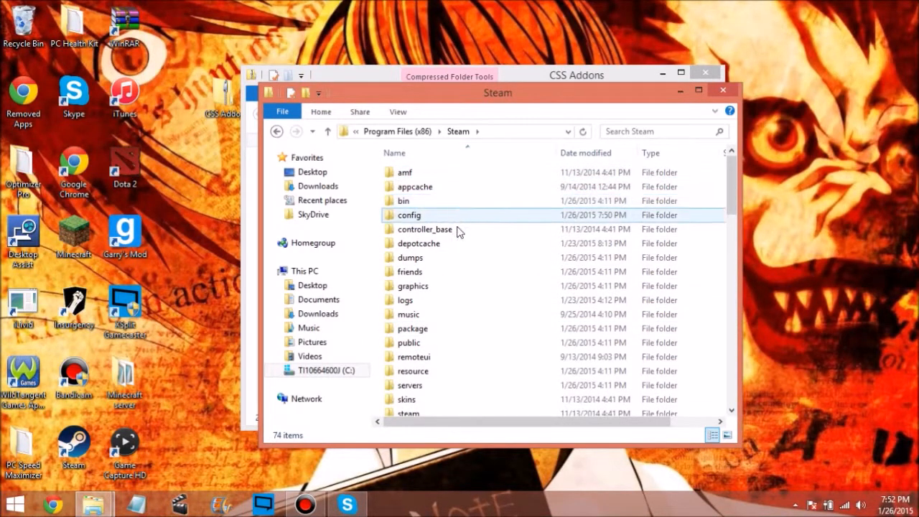
click(410, 257)
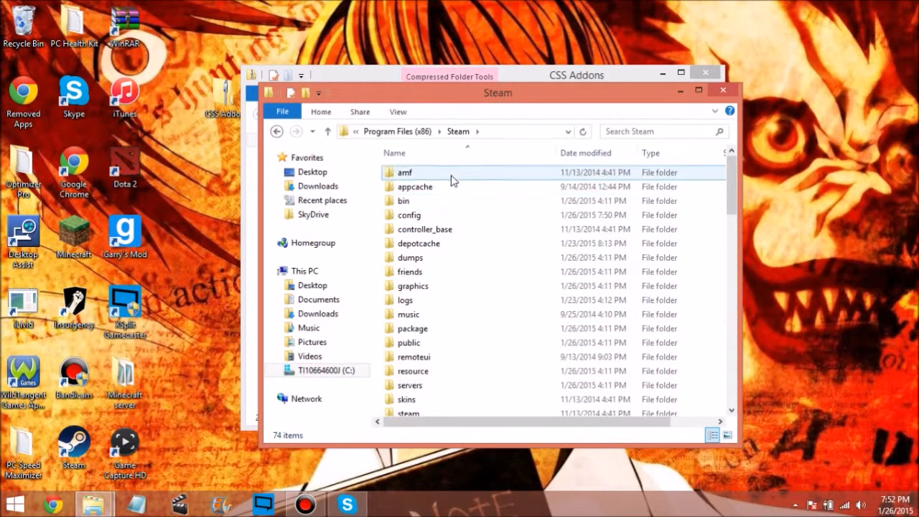
scroll(down, 3)
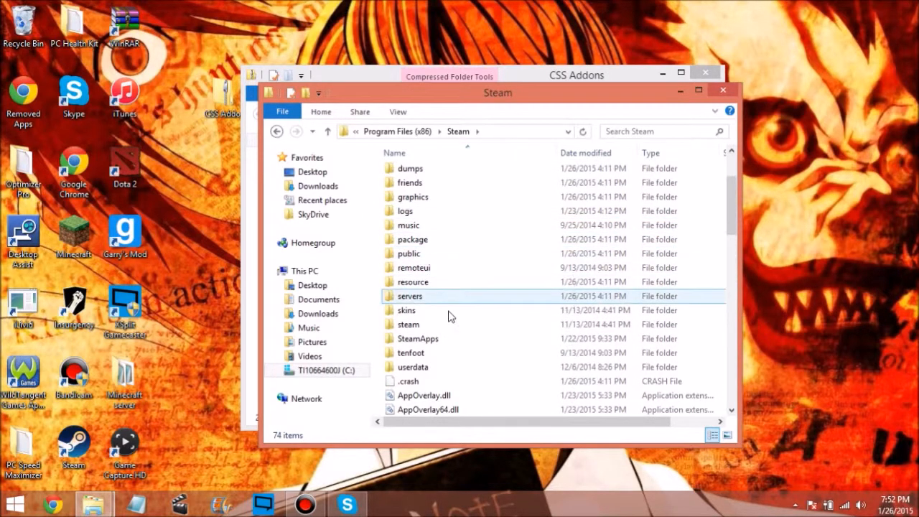
double_click(416, 339)
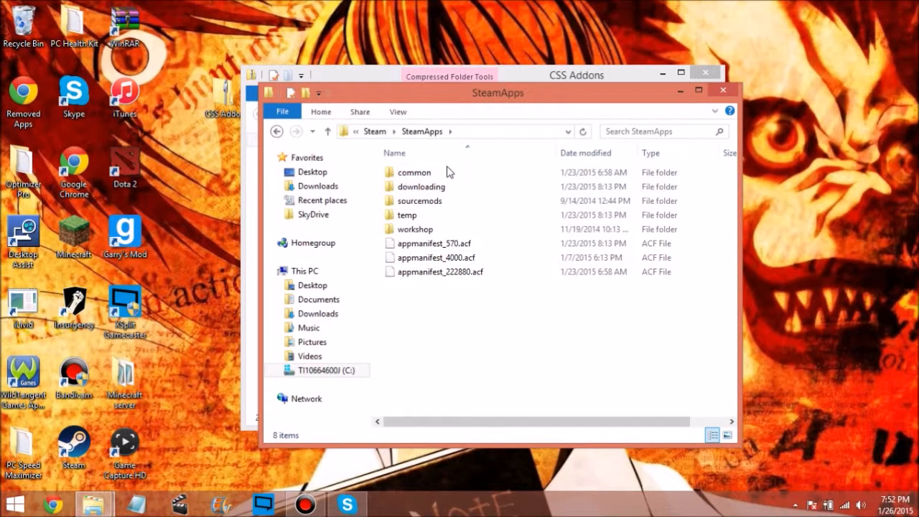
Continue through common > GarrysMod > garrysmod into the addons folder.
double_click(413, 173)
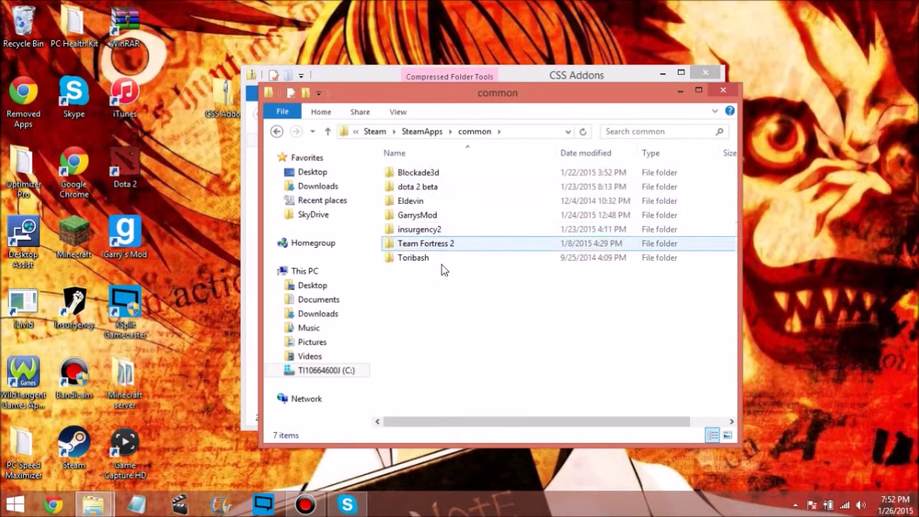
double_click(416, 215)
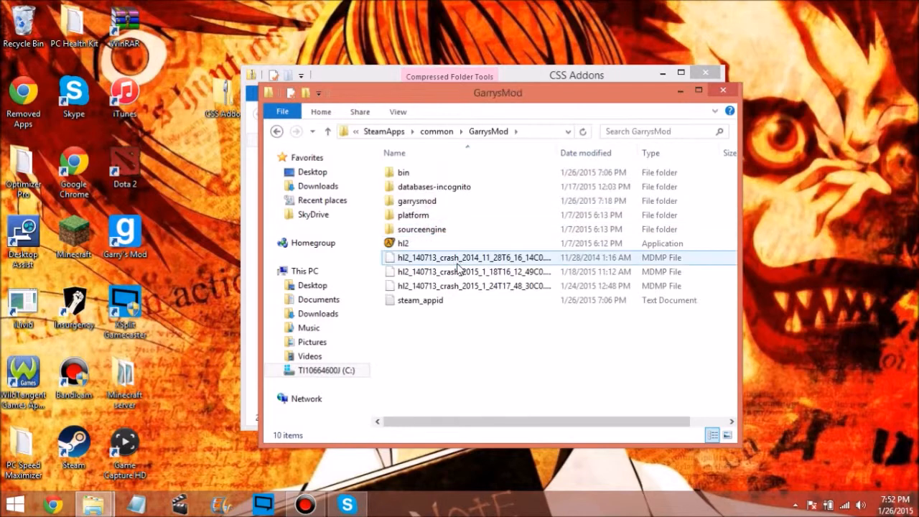
double_click(417, 201)
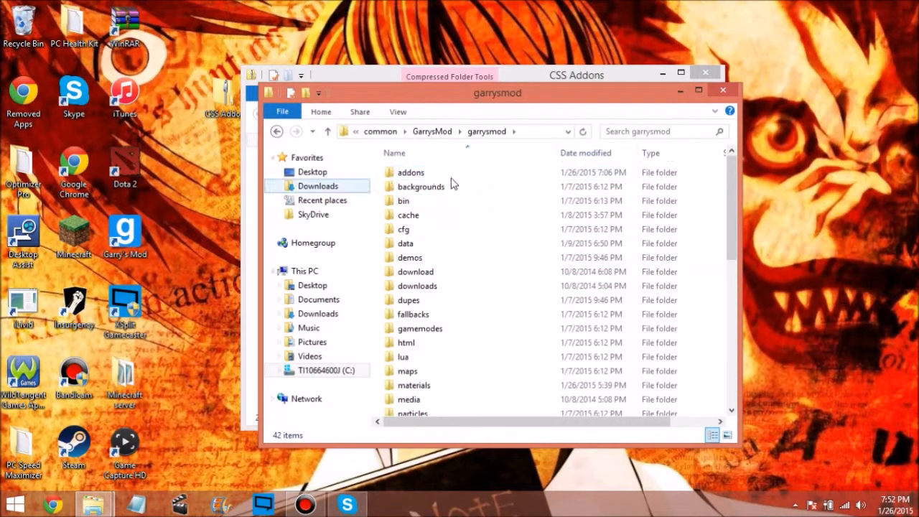
double_click(410, 172)
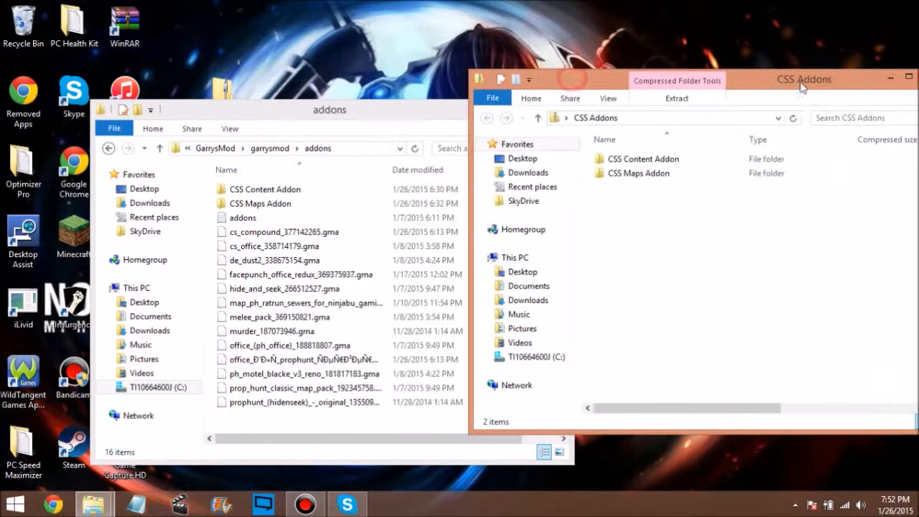
Close the CSS Addons archive, leaving addons showing CSS Content Addon and CSS Maps Addon.
click(643, 158)
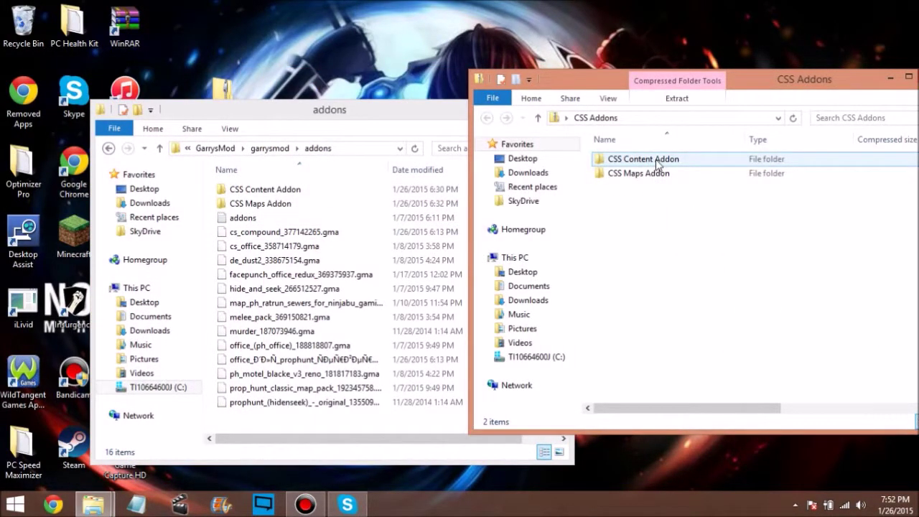
click(259, 204)
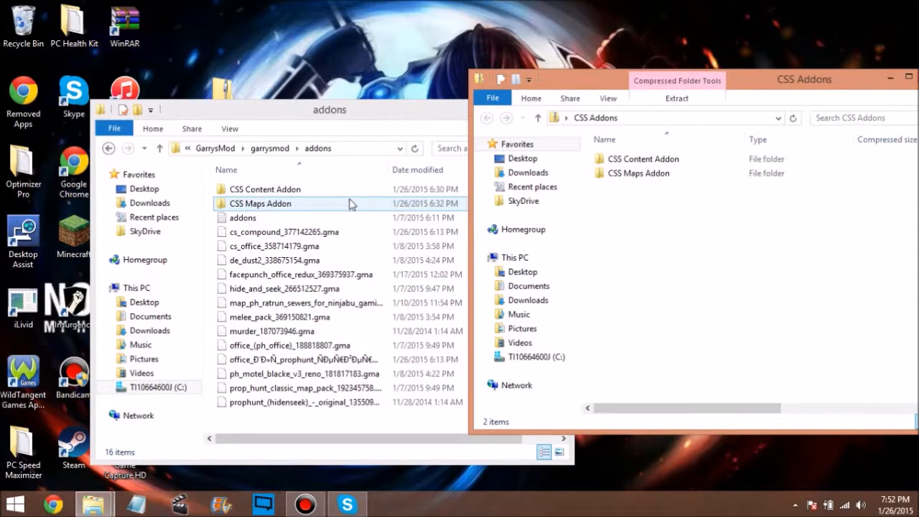
mouse_move(682, 194)
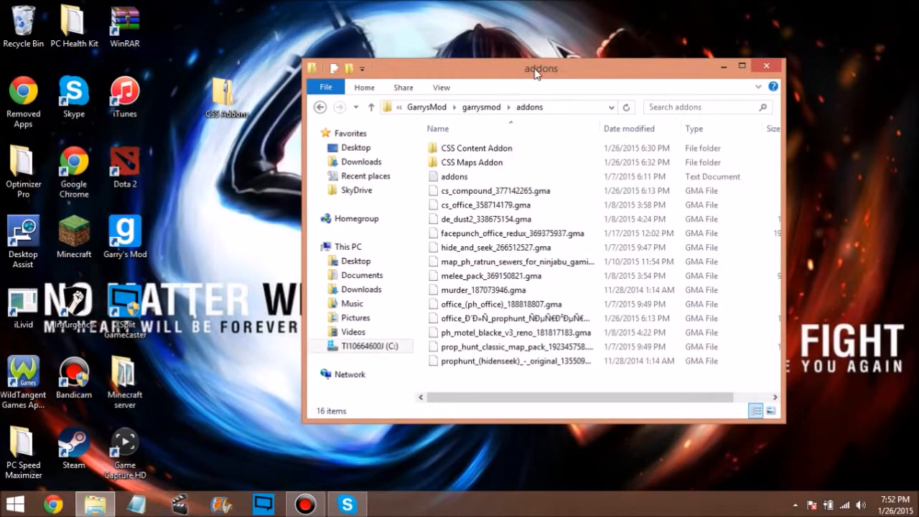
mouse_move(586, 115)
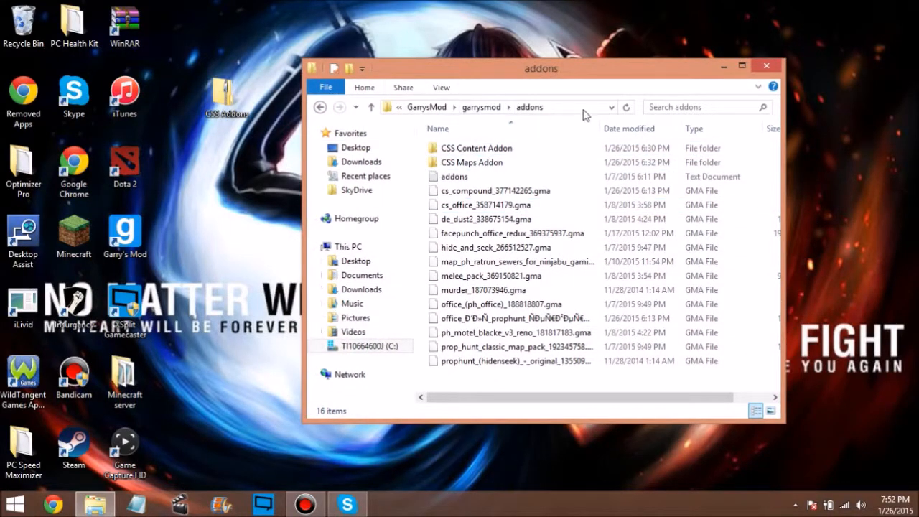
Close the addons window so only the desktop remains.
click(767, 66)
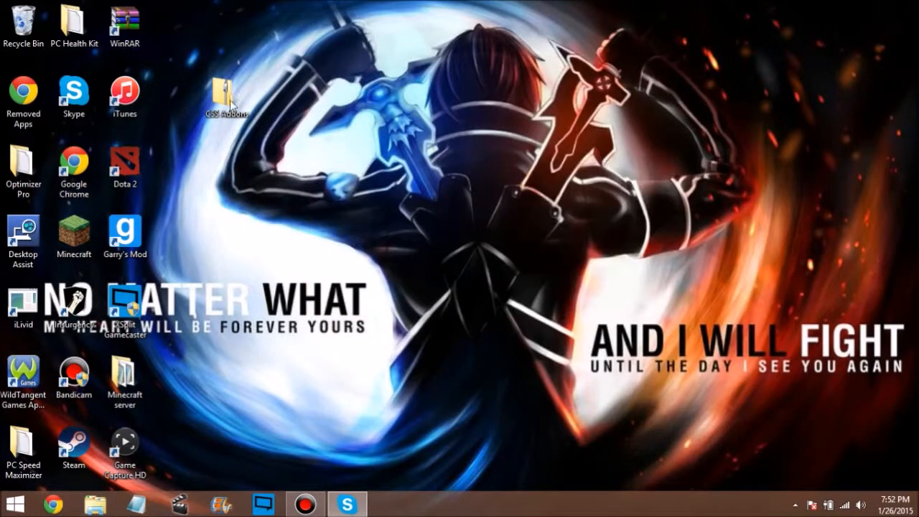
mouse_move(221, 341)
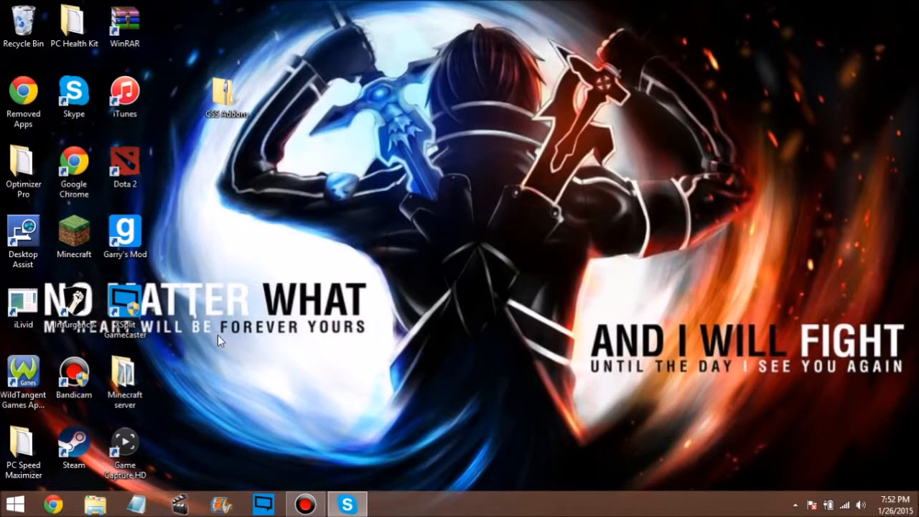
mouse_move(144, 251)
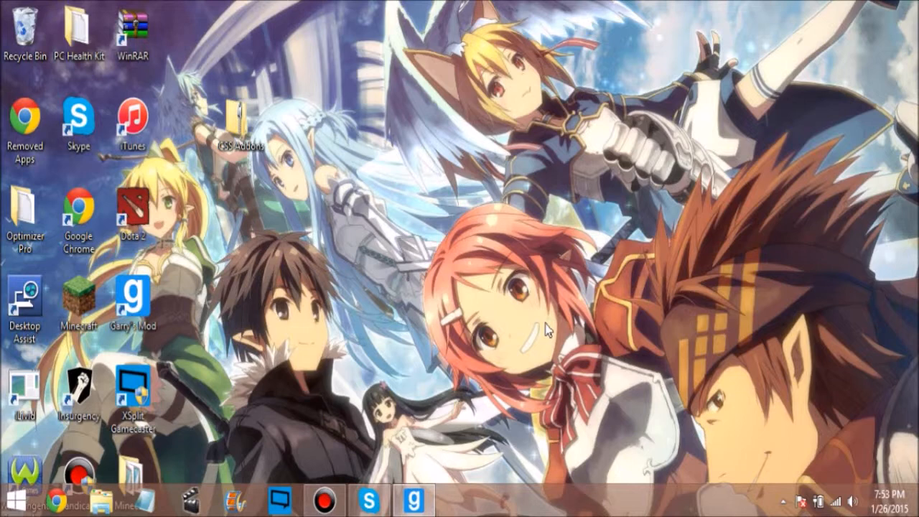
mouse_move(450, 135)
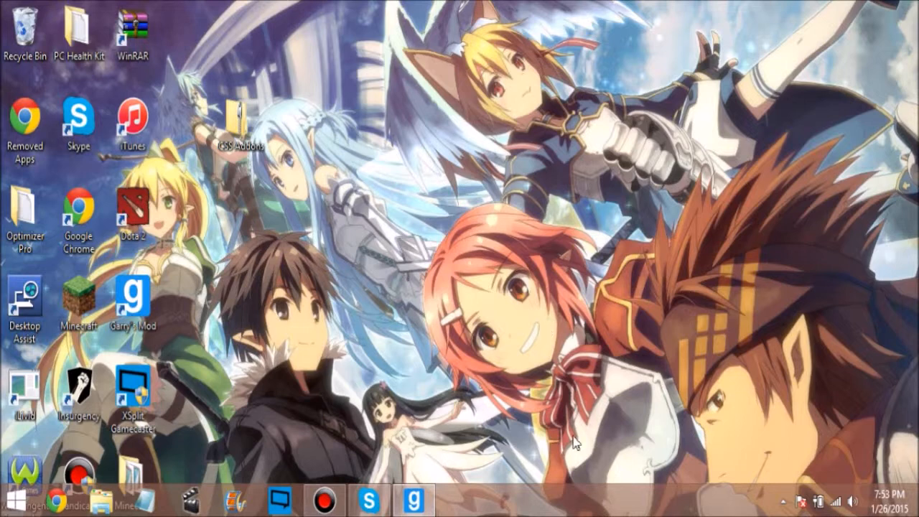
mouse_move(517, 50)
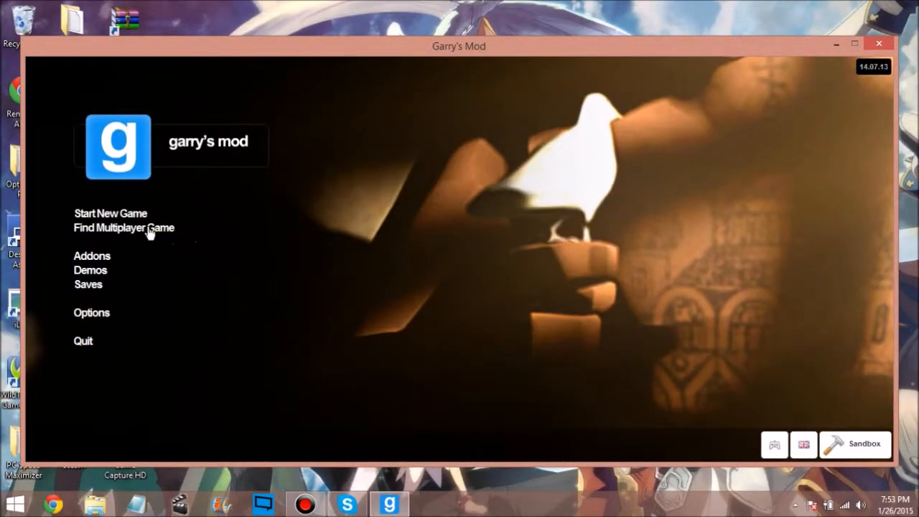
Find multiplayer games and connect to the Garry's Mod Prop Hunt server.
click(124, 227)
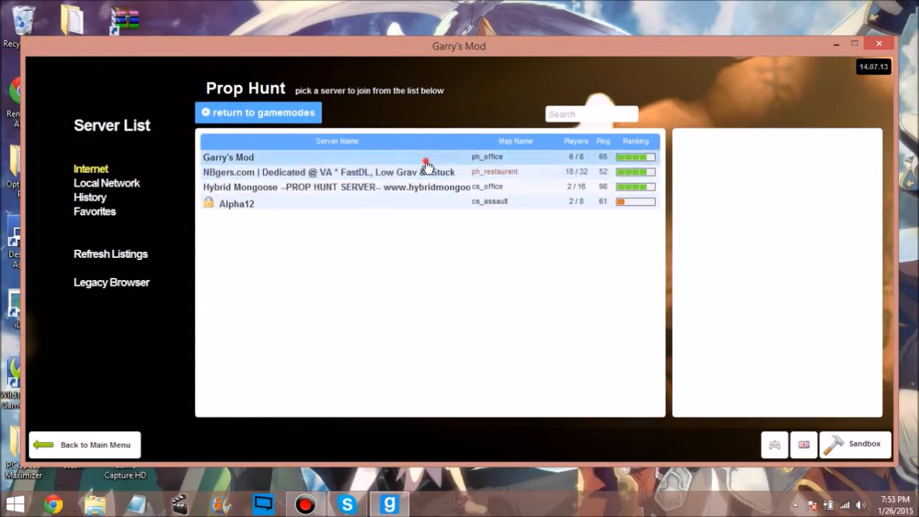
double_click(228, 157)
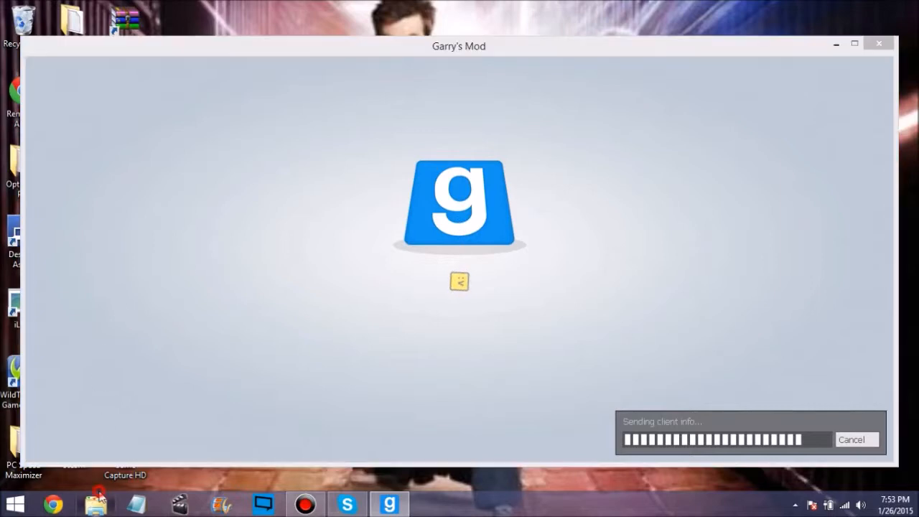
Choose the Props team after loading into the Prop Hunt server.
click(95, 503)
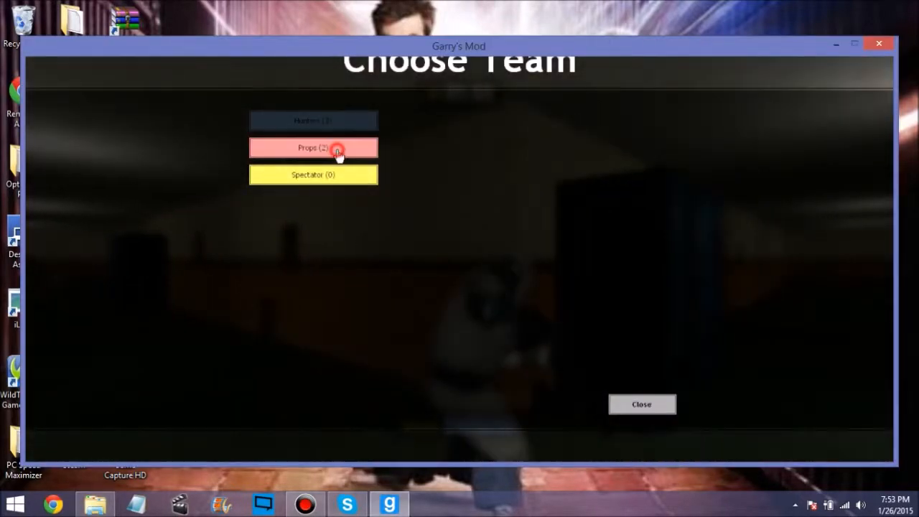
click(313, 147)
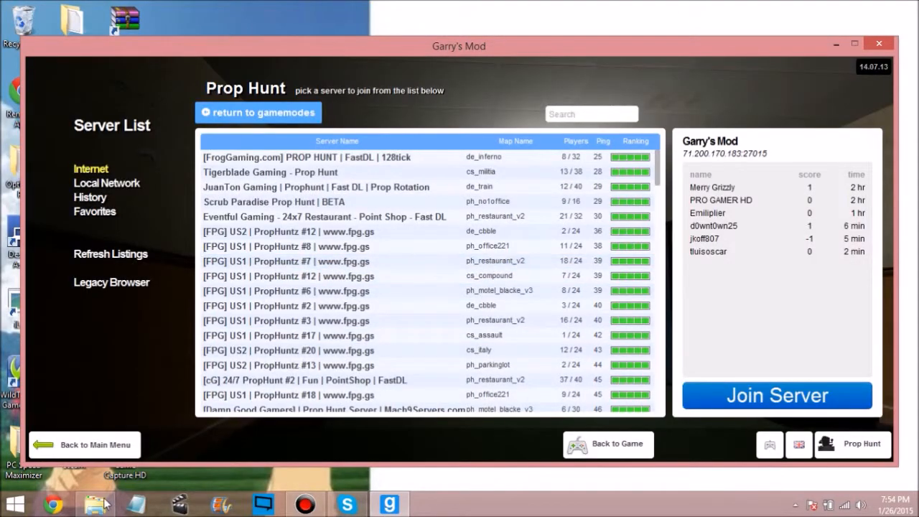
Bring up a file browser over the game and pick out the Extra Maps archive.
click(95, 502)
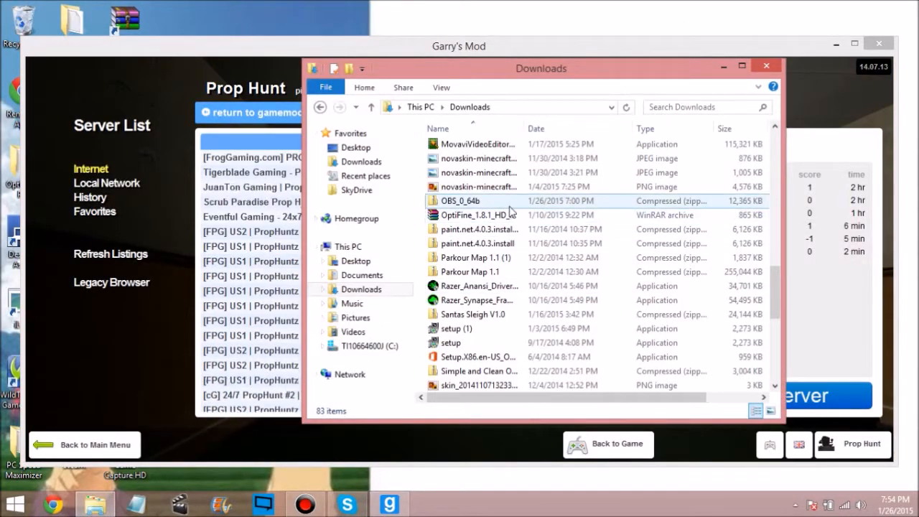
scroll(up, 3)
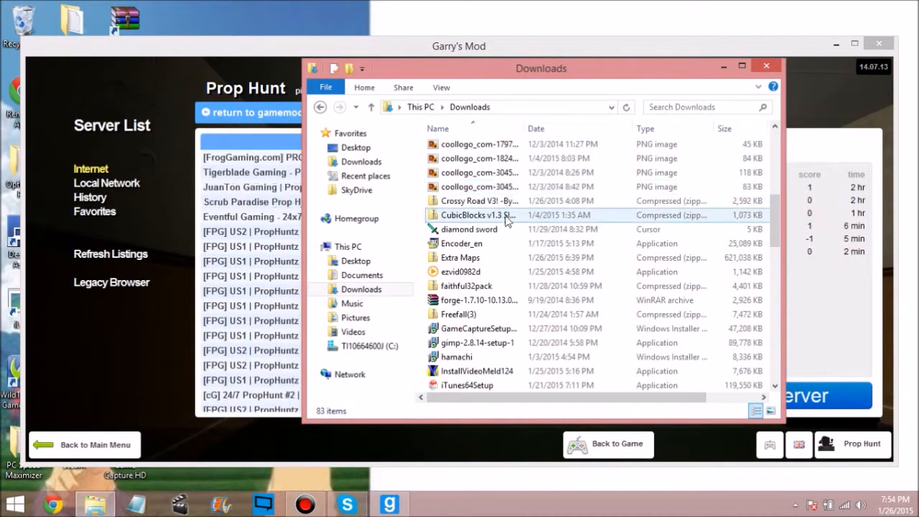
click(460, 257)
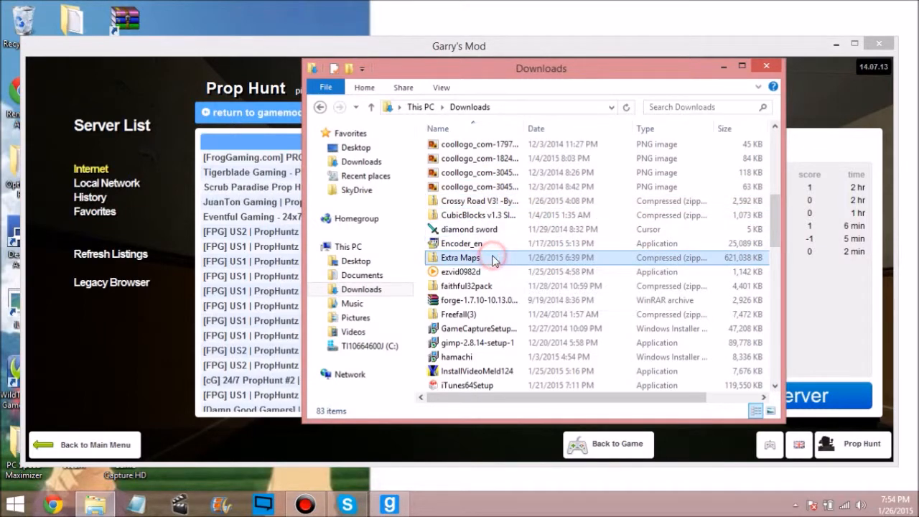
click(459, 257)
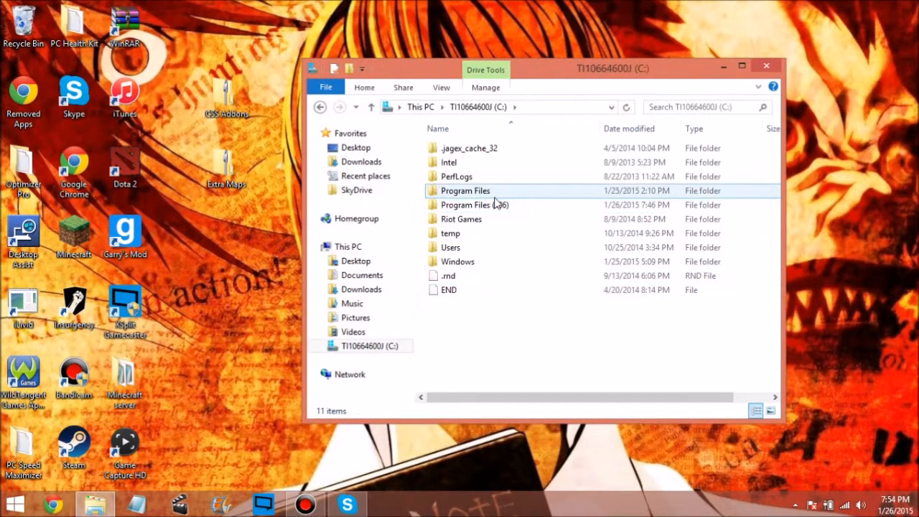
Browse Program Files (x86) > Steam > SteamApps > common.
double_click(473, 204)
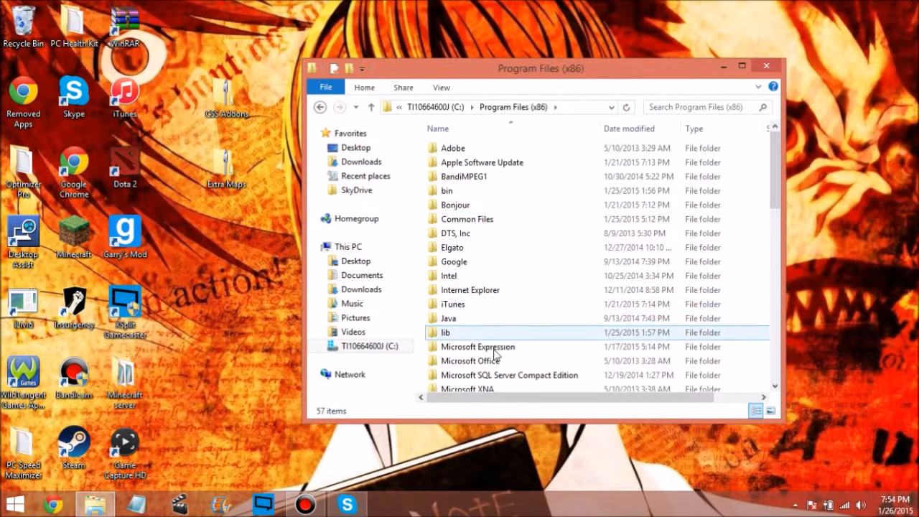
scroll(down, 3)
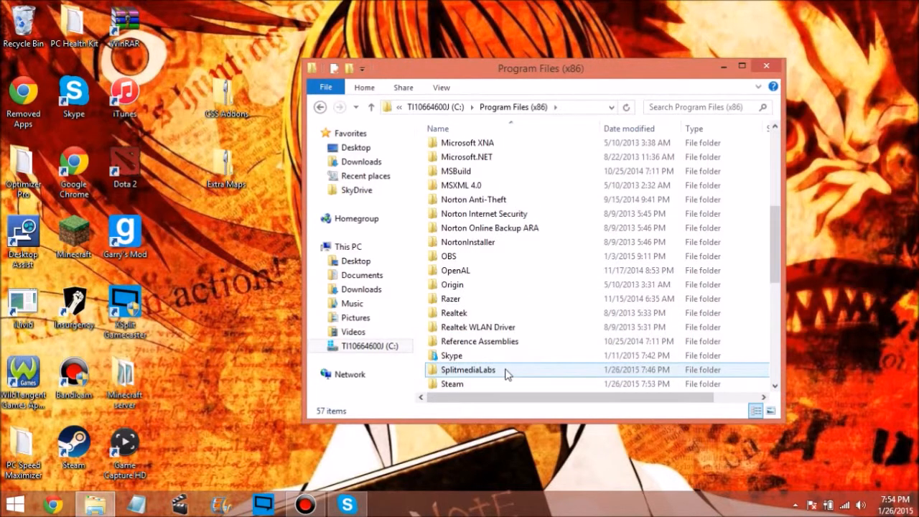
scroll(down, 3)
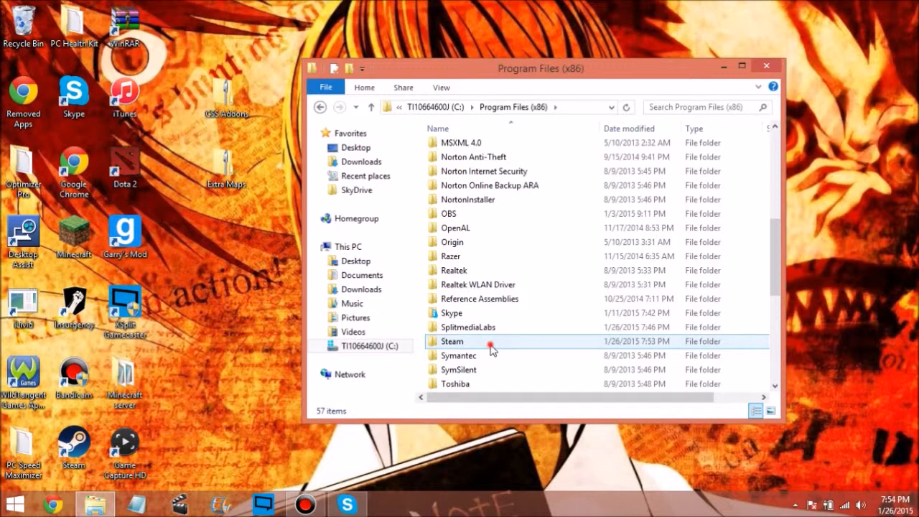
double_click(451, 342)
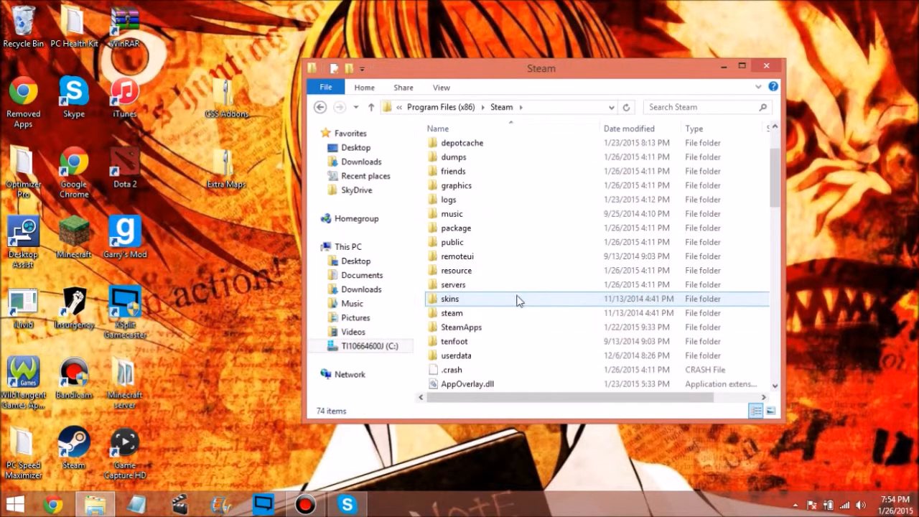
double_click(462, 328)
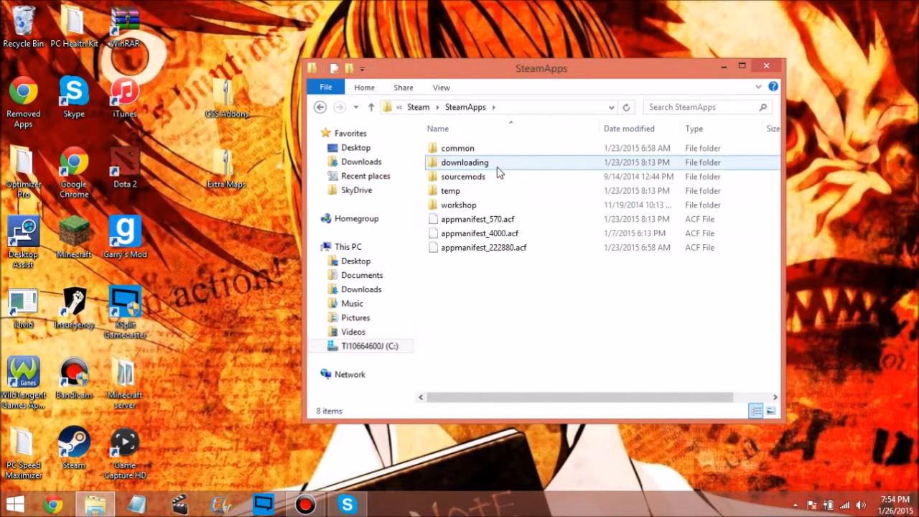
double_click(457, 148)
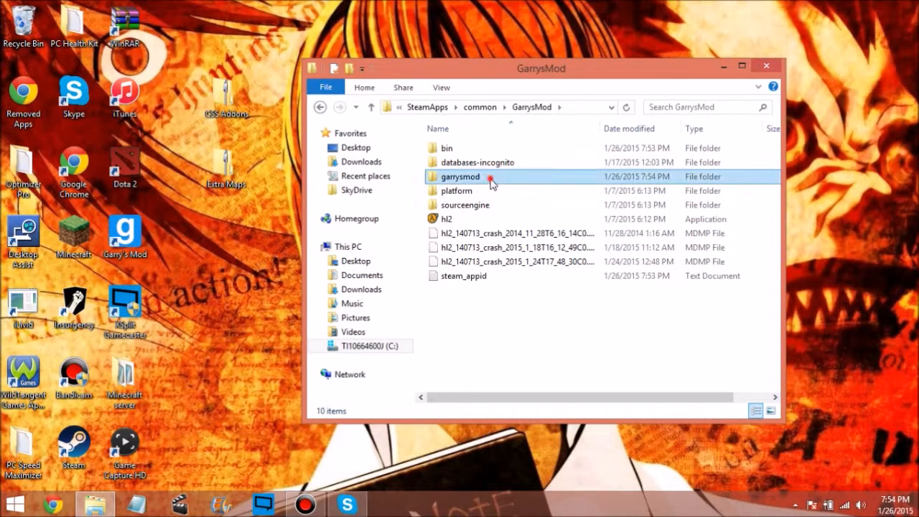
Reach garrysmod's maps folder with gm_construct and gm_flatgrass, and open the Extra Maps archive.
double_click(459, 177)
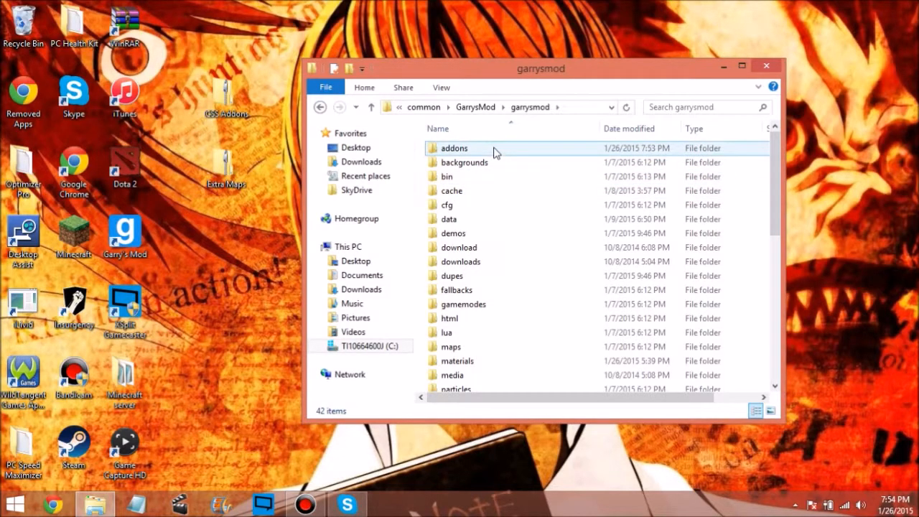
double_click(451, 346)
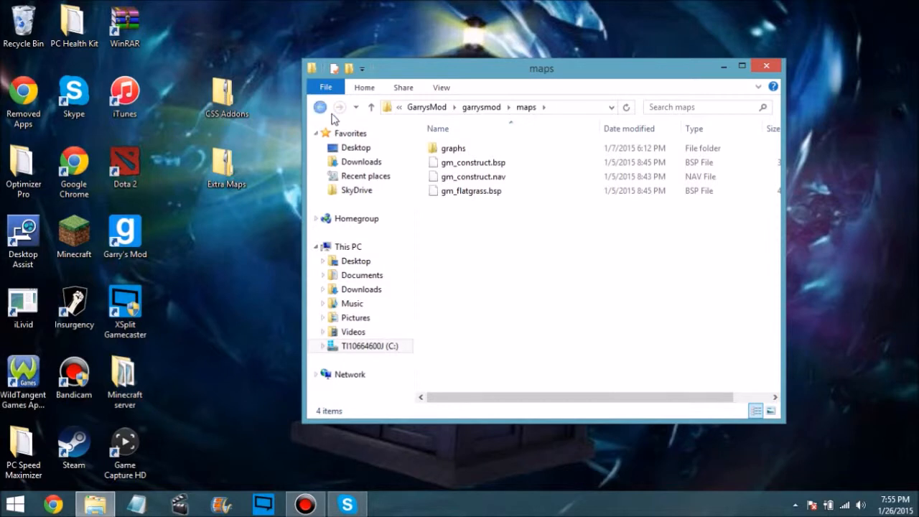
click(471, 175)
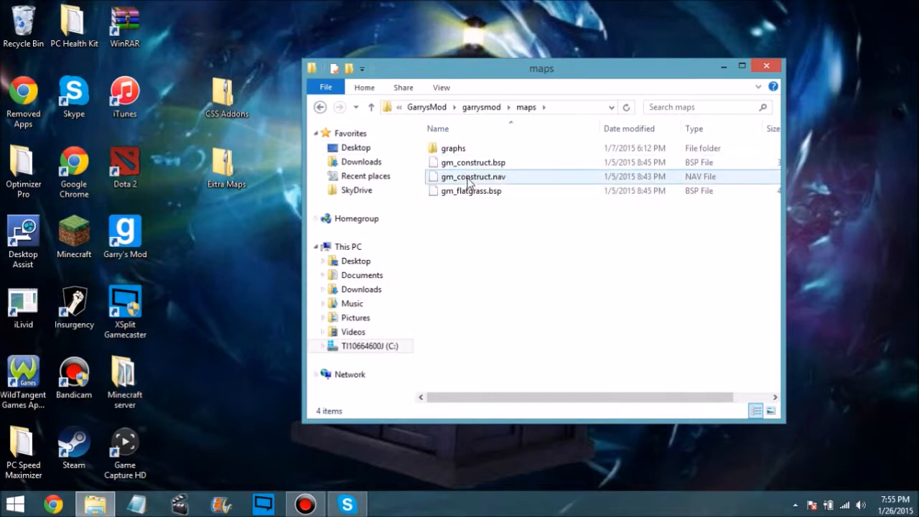
click(480, 106)
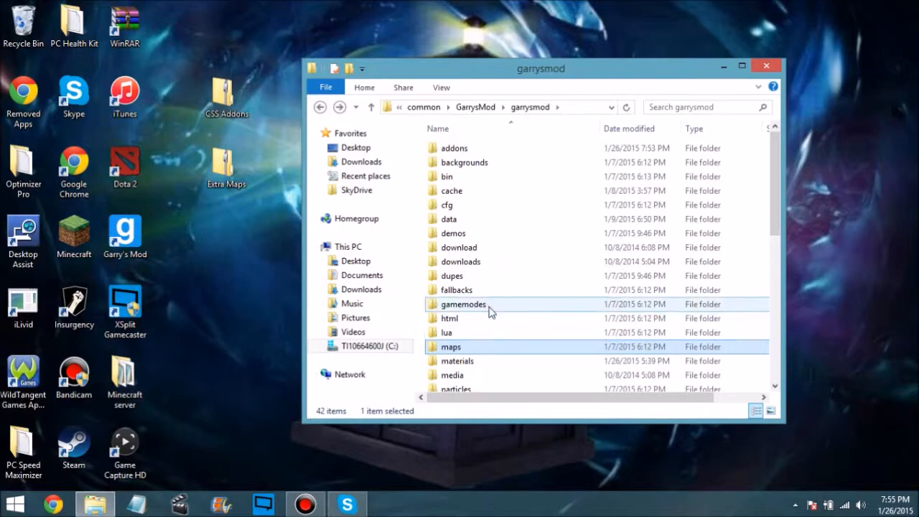
double_click(450, 346)
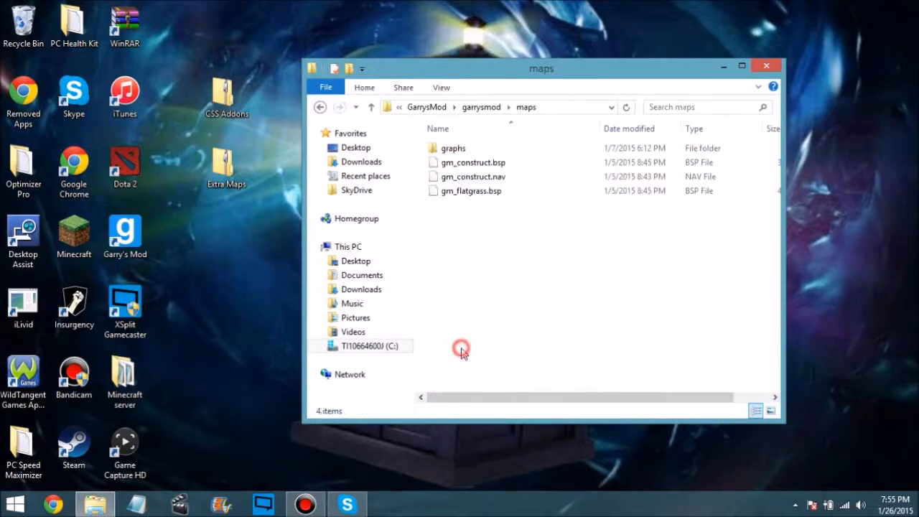
double_click(227, 167)
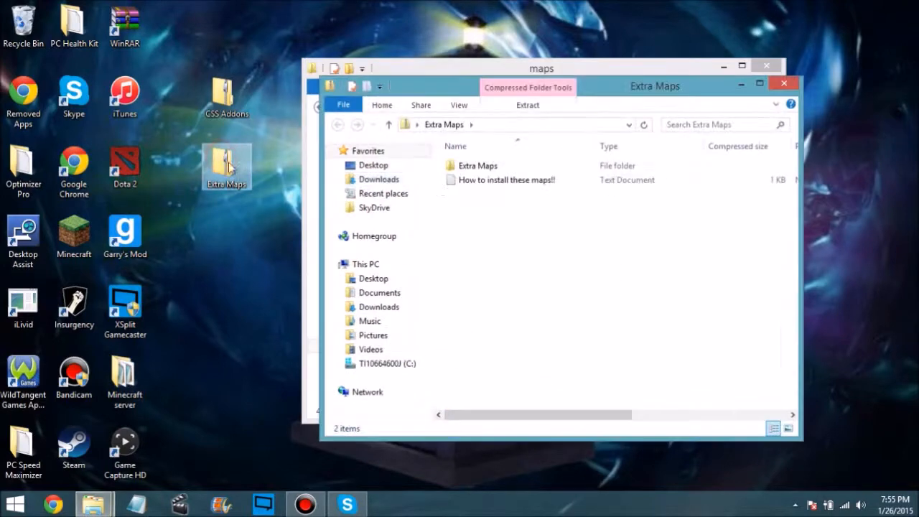
Read 'How to install these maps!!' in Notepad, then close it.
click(505, 179)
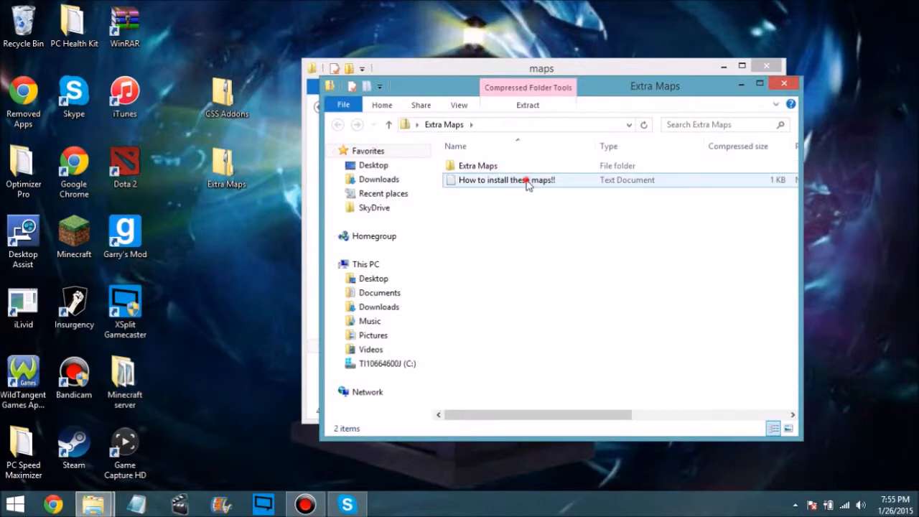
double_click(505, 179)
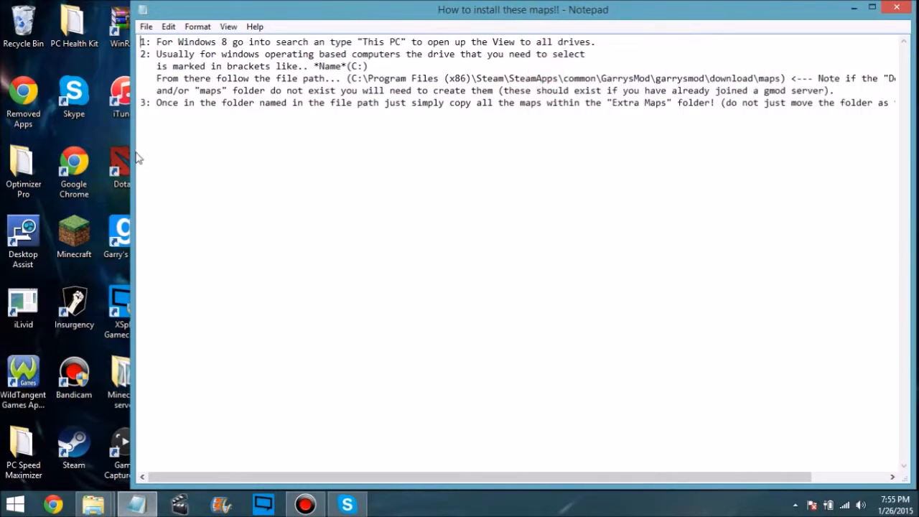
click(873, 8)
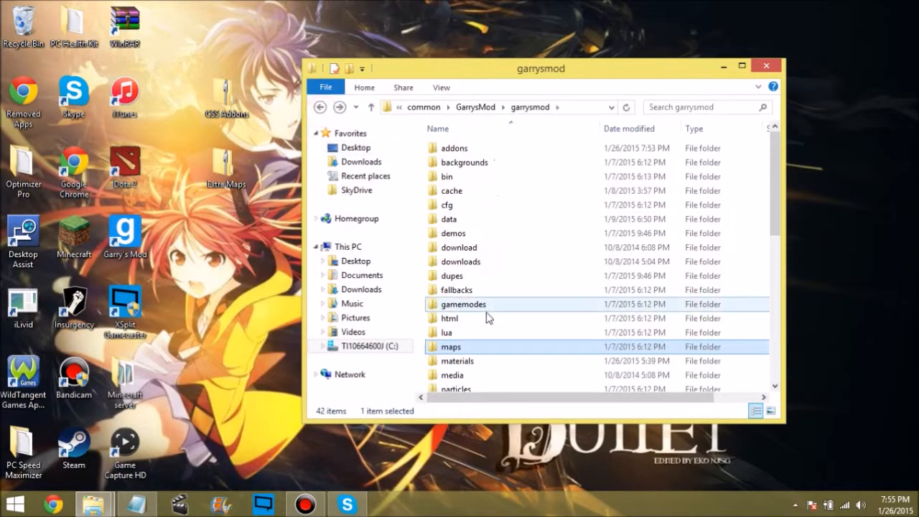
Navigate into garrysmod's download folder and then its maps subfolder.
click(460, 247)
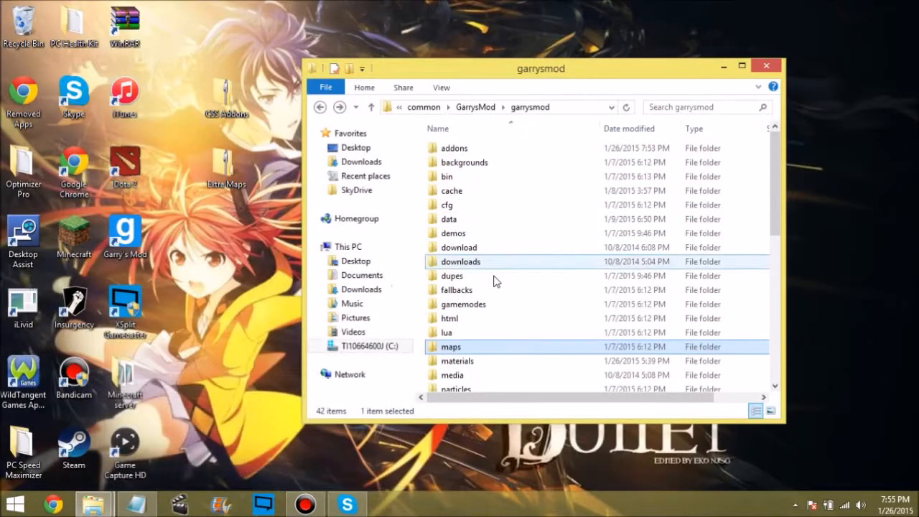
double_click(460, 247)
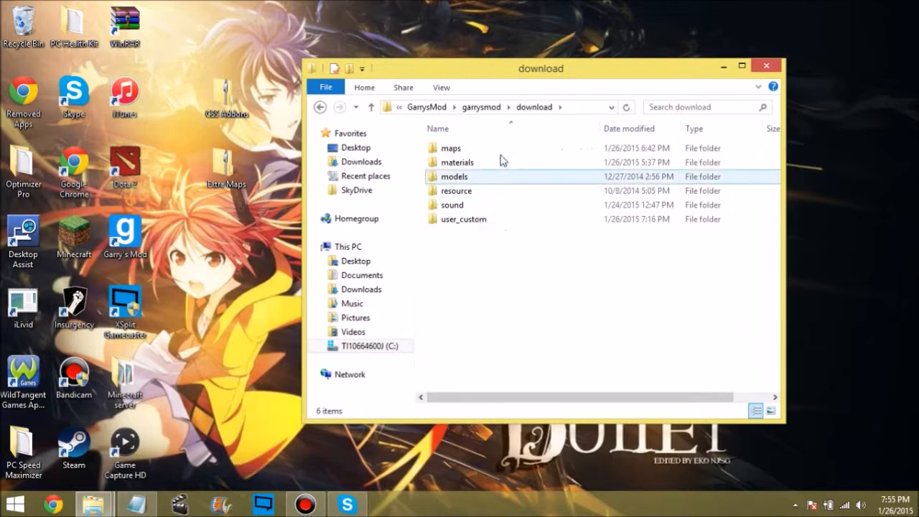
double_click(450, 148)
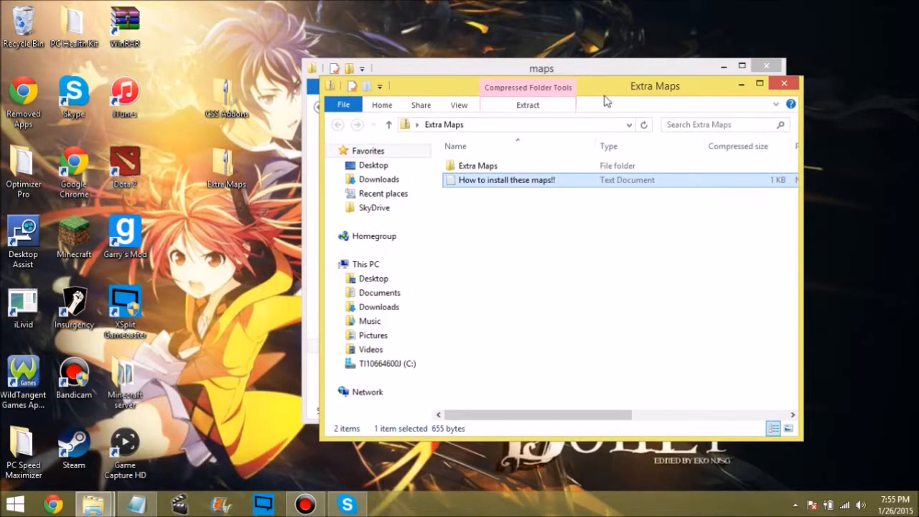
Select the Extra Maps .bsp files, copy them into download\maps, and close the archive window.
double_click(477, 165)
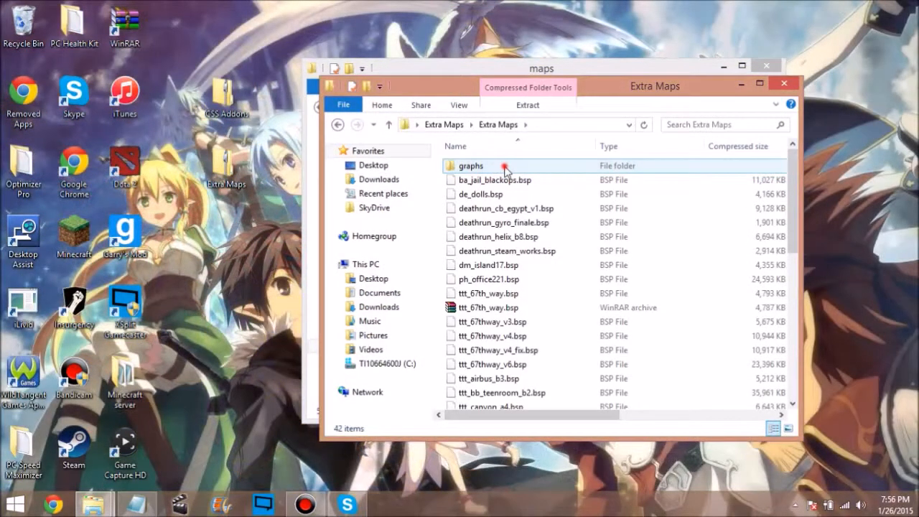
drag(502, 167, 502, 321)
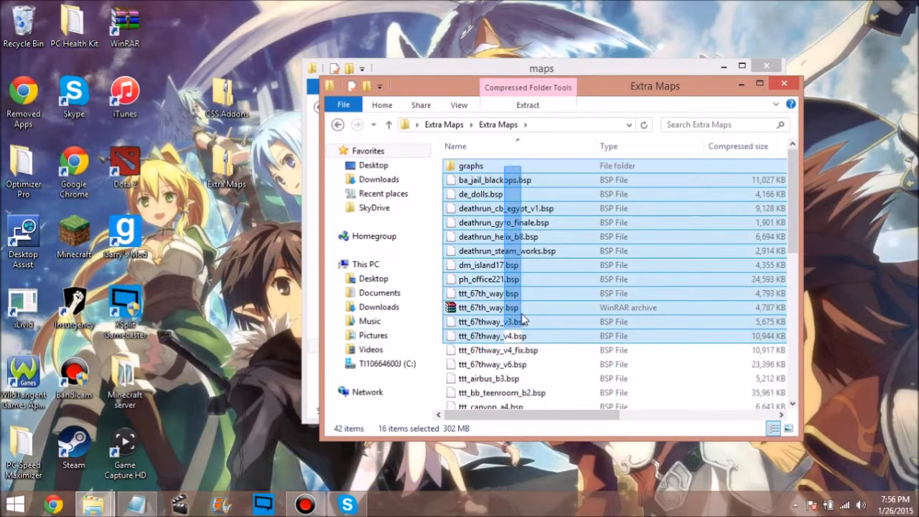
click(470, 165)
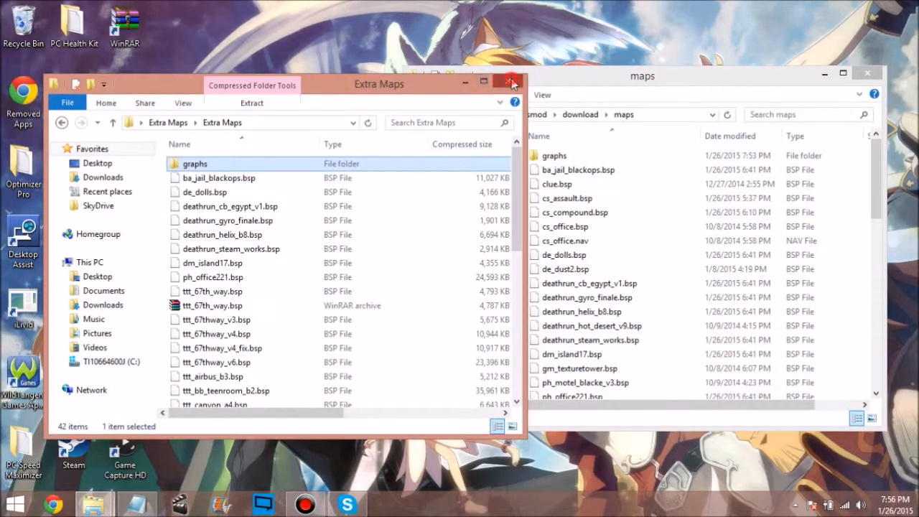
click(511, 82)
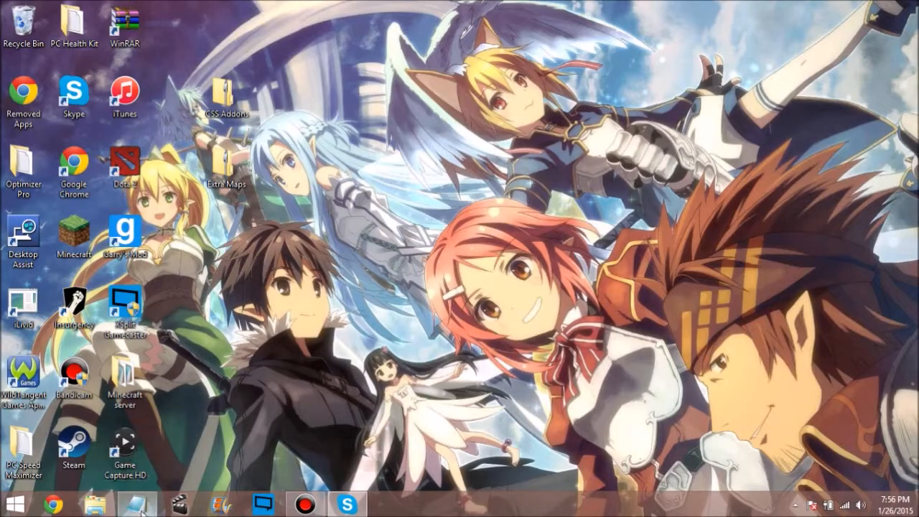
mouse_move(316, 227)
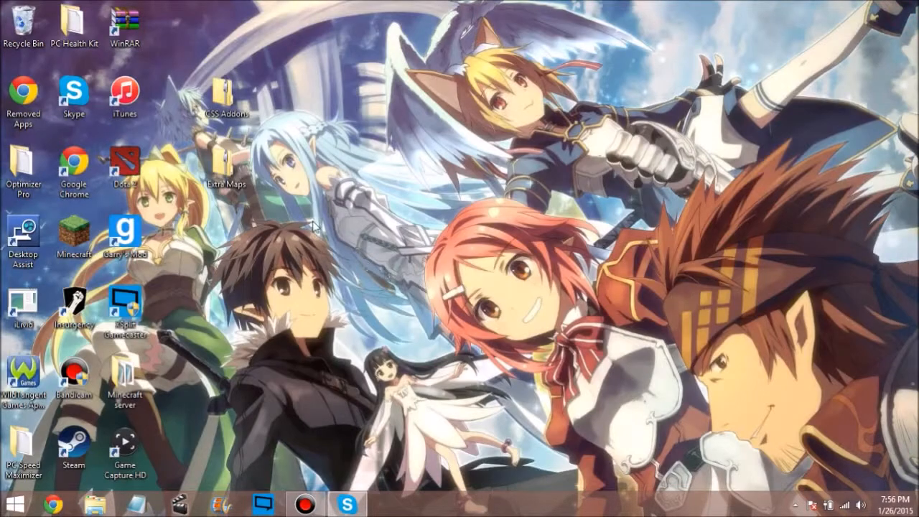